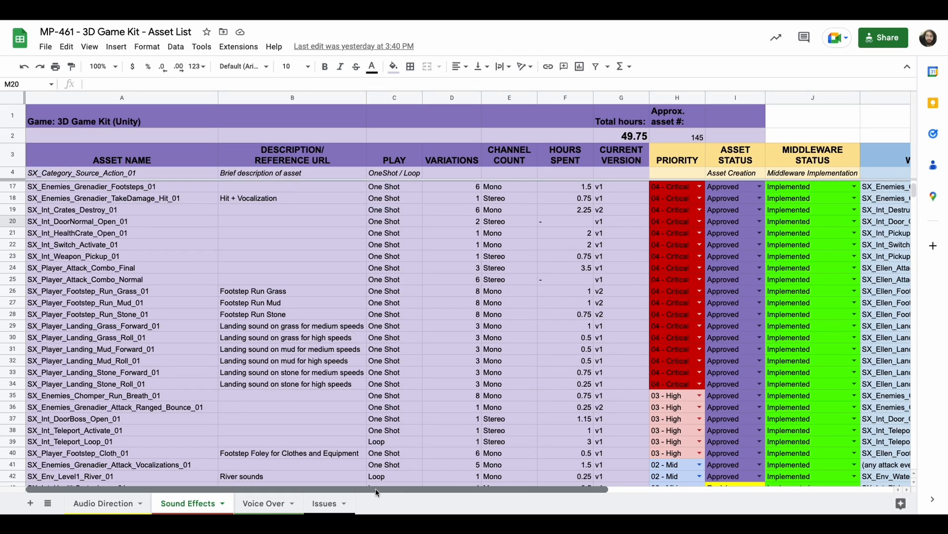
Scroll the asset sheet and select the asset name column, dismissing the status choices.
scroll("right", 3)
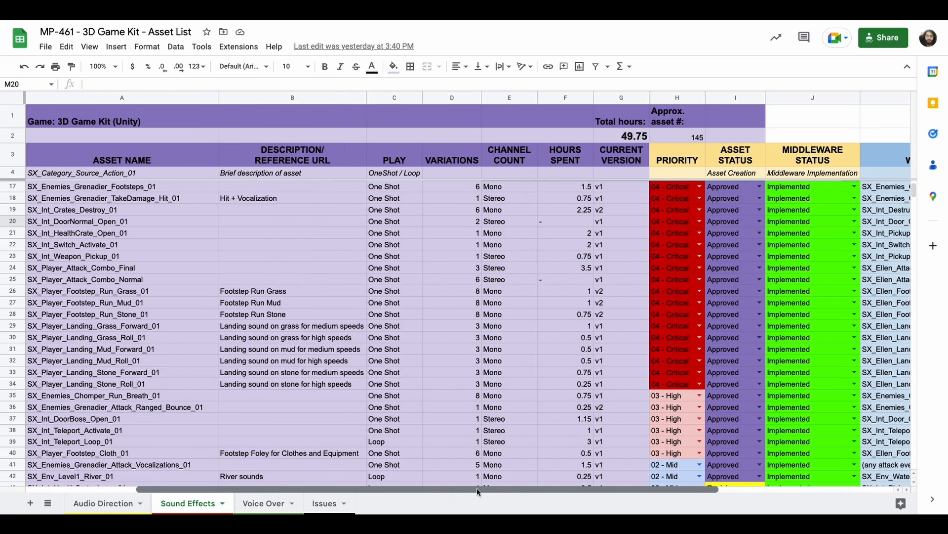
left_click(121, 97)
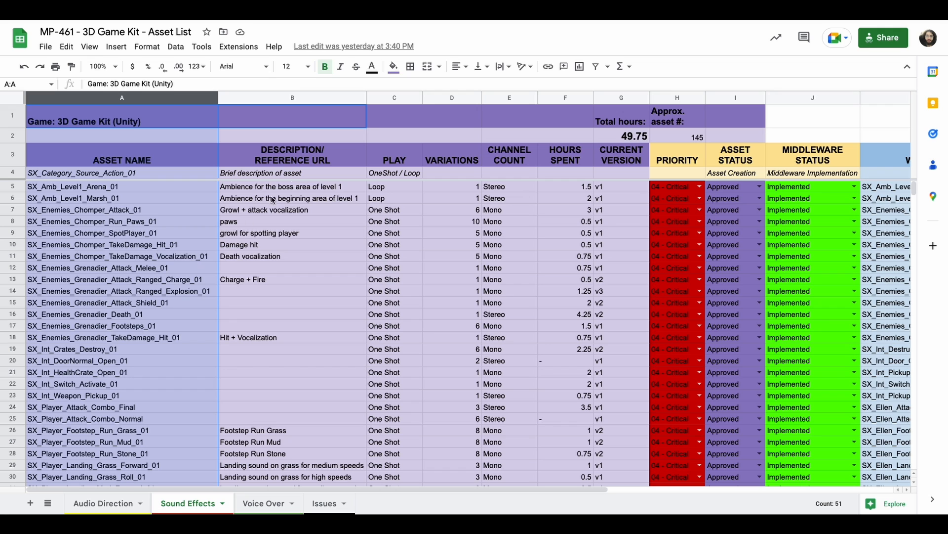
mouse_move(452, 103)
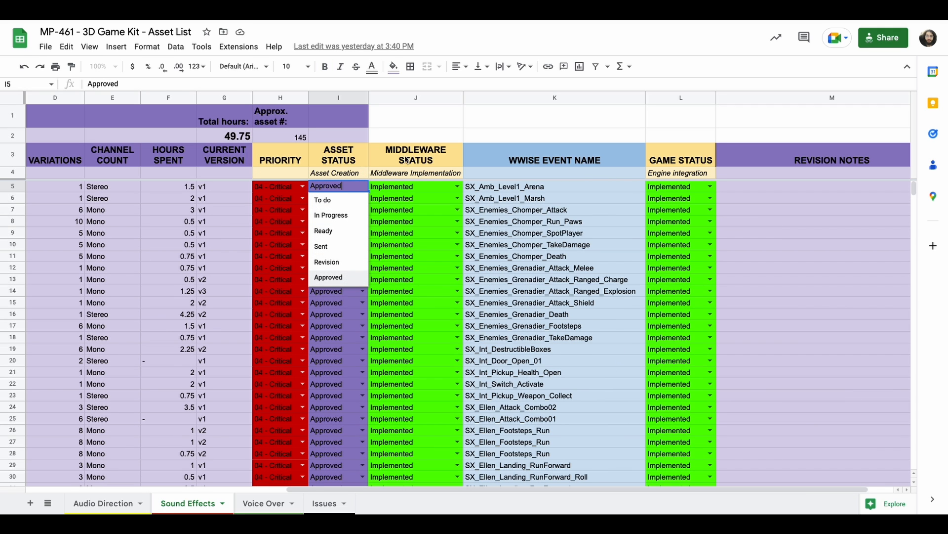
left_click(415, 98)
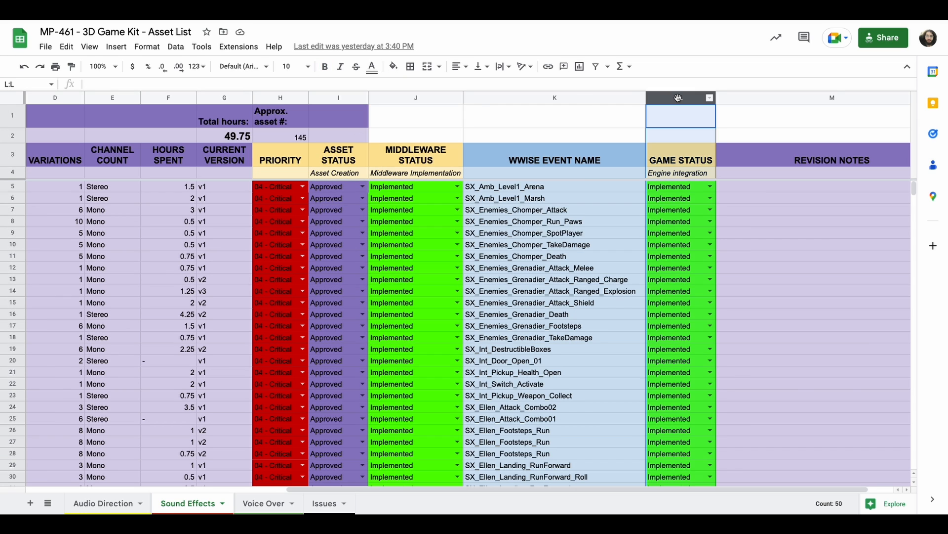
Switch to the Audio Direction sheet and select the Otherworldly, Awe-inspiring, Pristine pillar row.
left_click(103, 503)
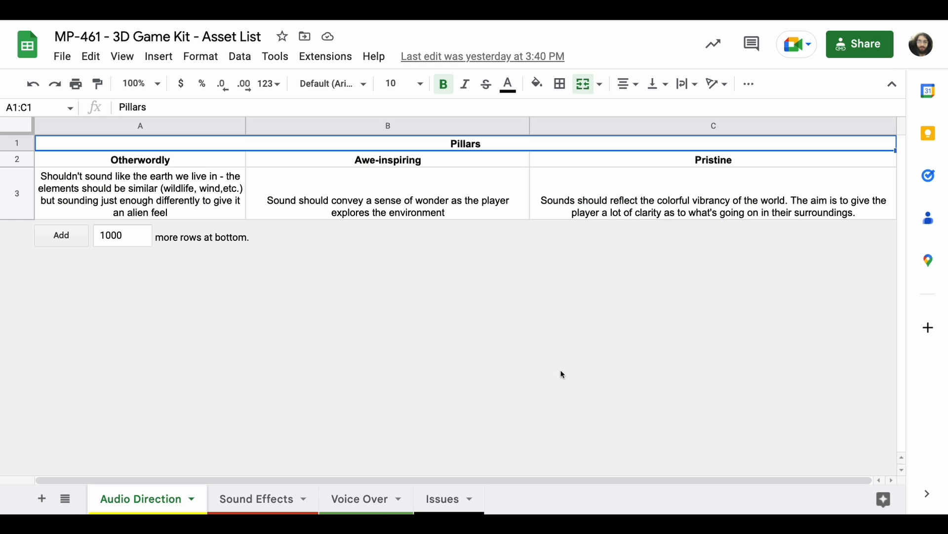
mouse_move(74, 509)
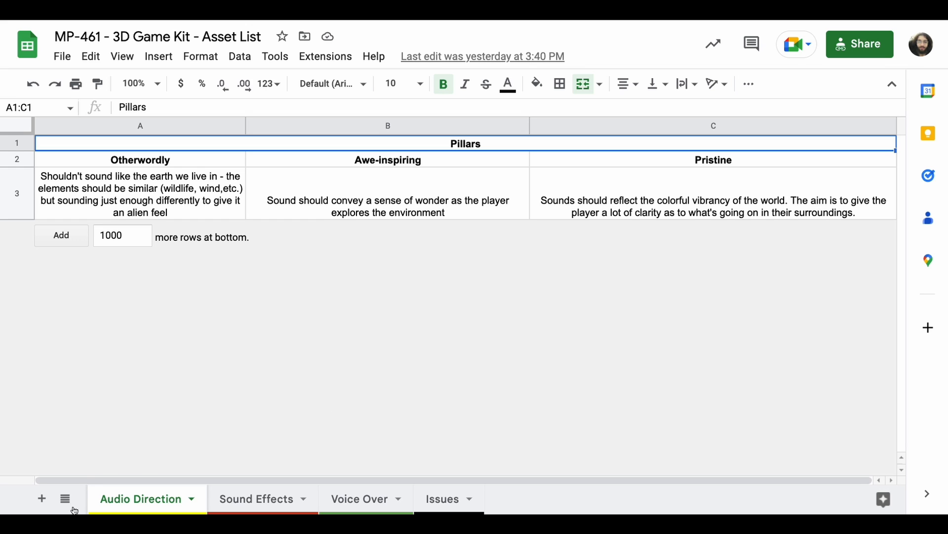
mouse_move(191, 349)
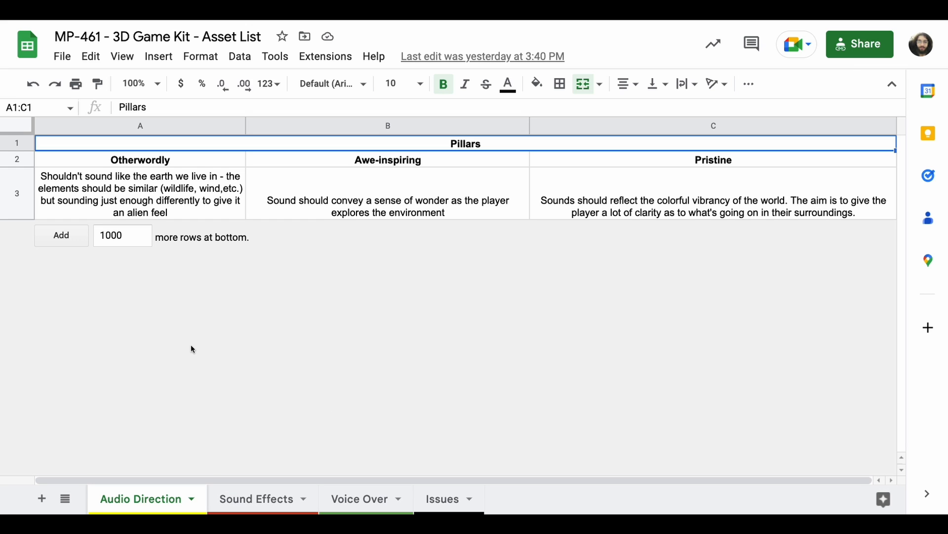
left_click(16, 159)
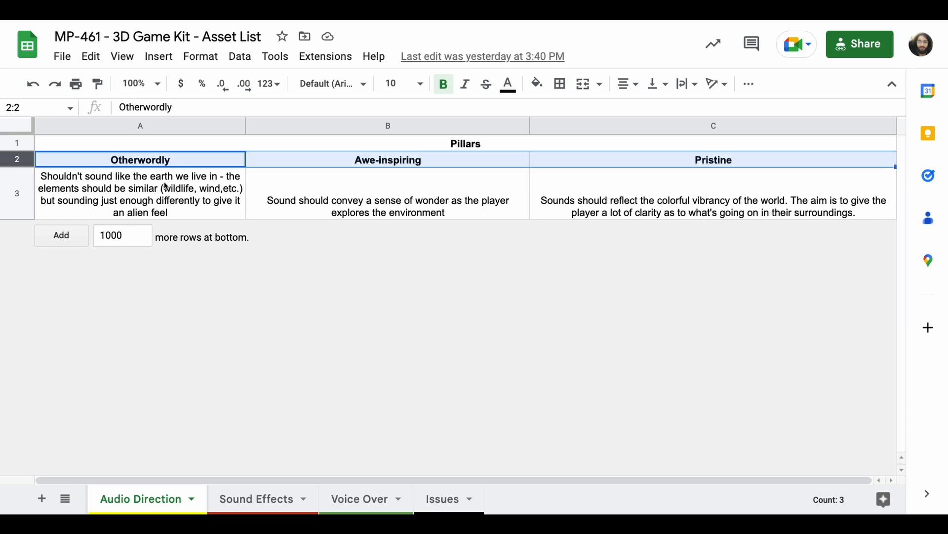
left_click(388, 160)
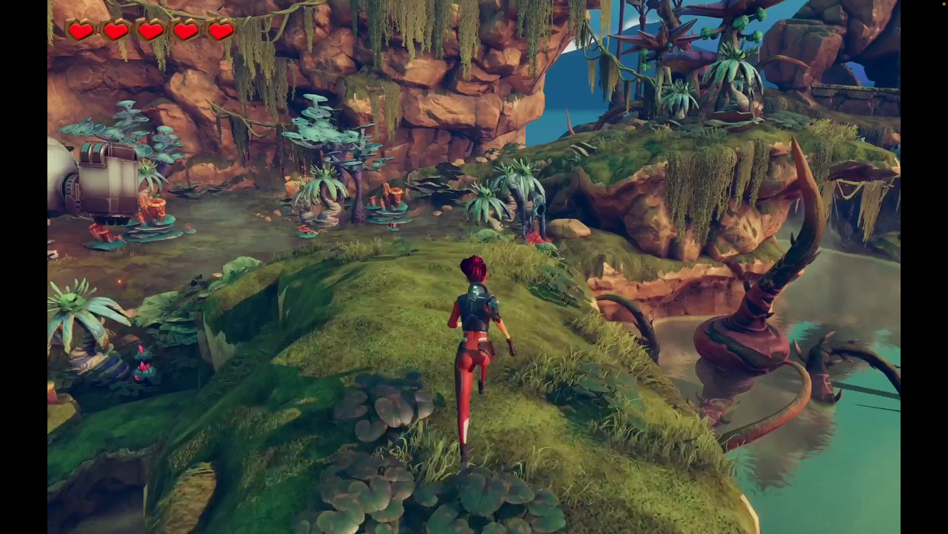
Run and jump Ellen through the grassy meadow toward the rocky cliffs.
key("w")
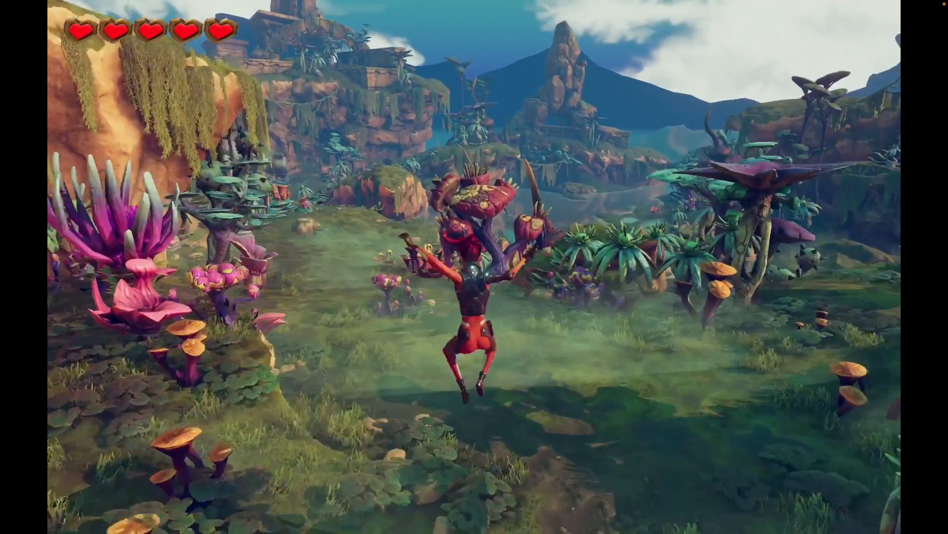
key("w")
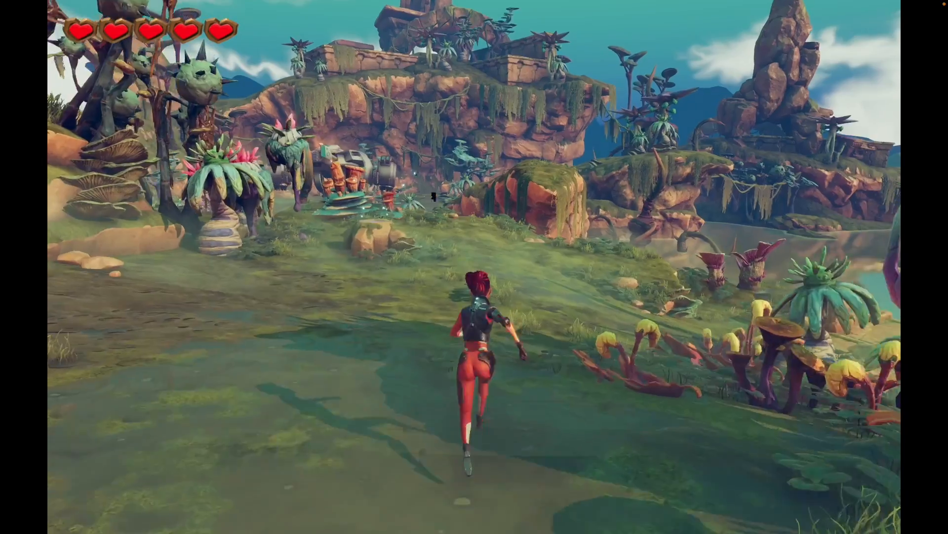
key("space")
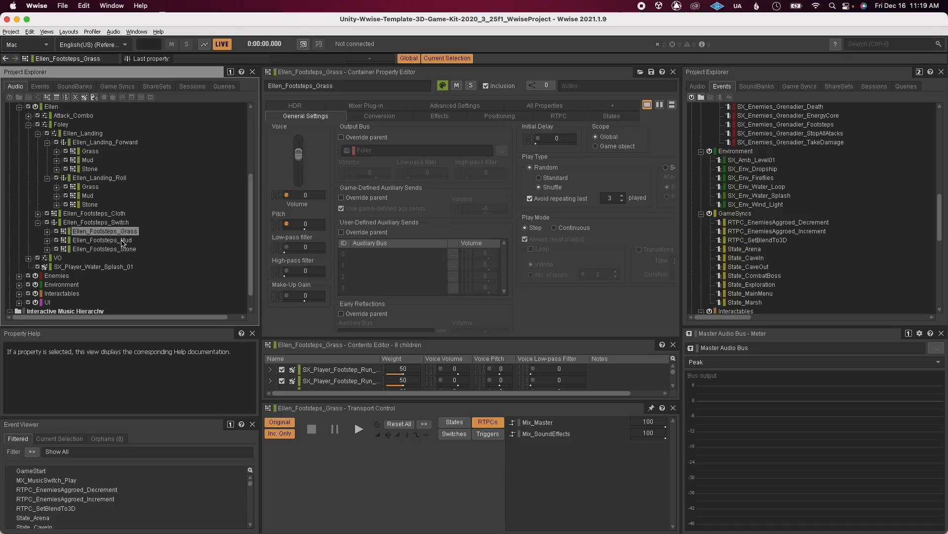
Select Ellen_Footsteps_Stone and review its -250 to 250 pitch randomizer, then close it.
left_click(105, 248)
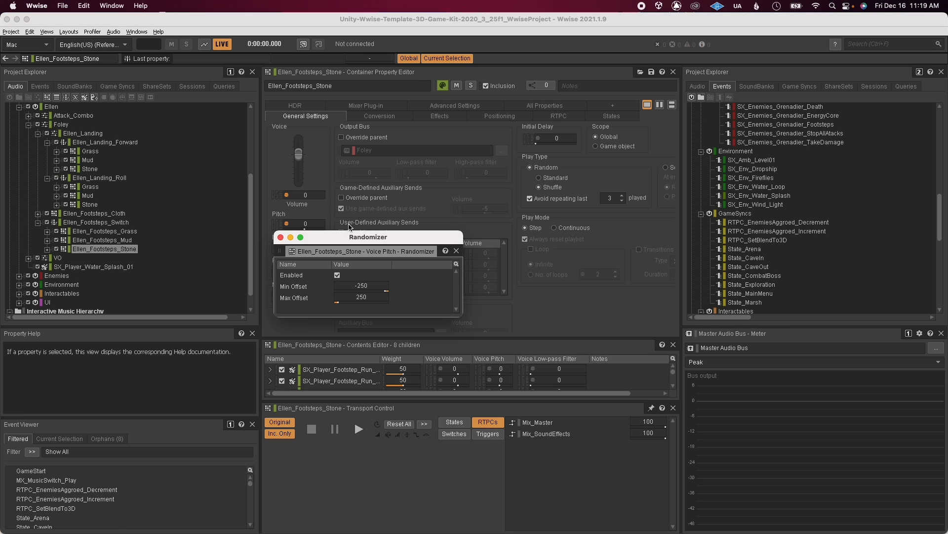
left_click(456, 251)
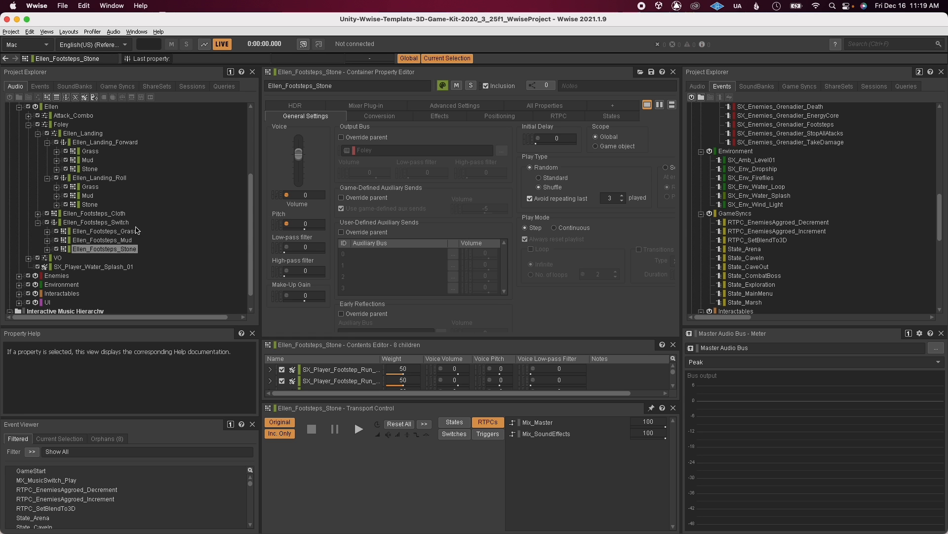
left_click(96, 222)
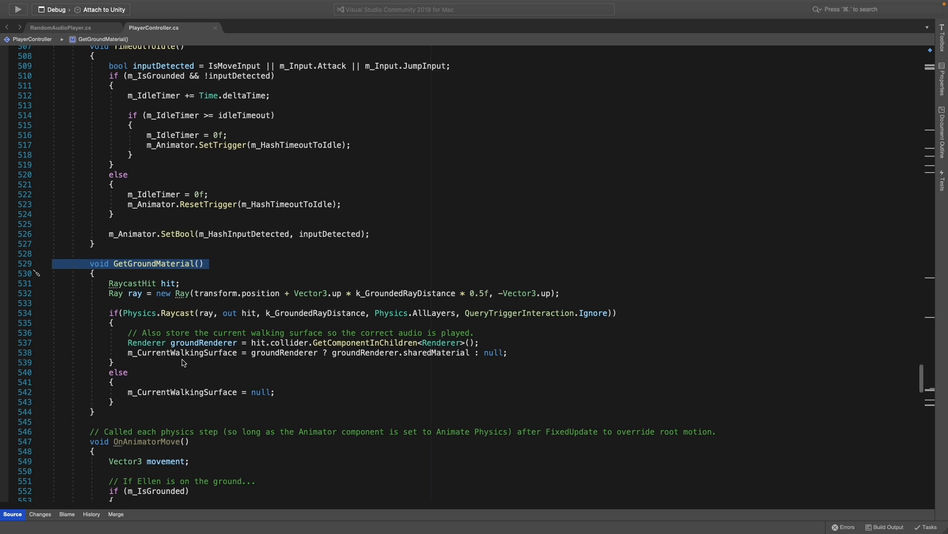
Switch to RandomAudioPlayer.cs and highlight the WwiseEventPlay method.
left_click(59, 27)
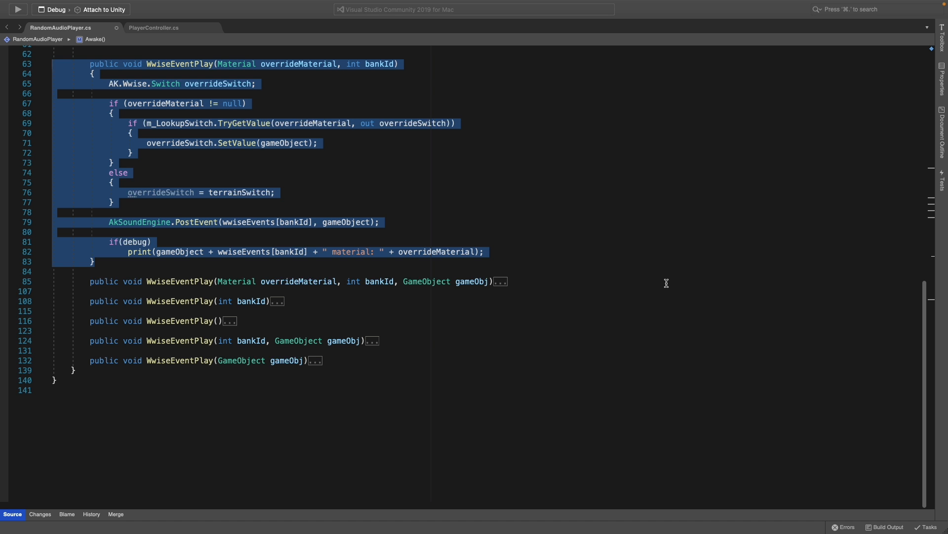
left_click(290, 123)
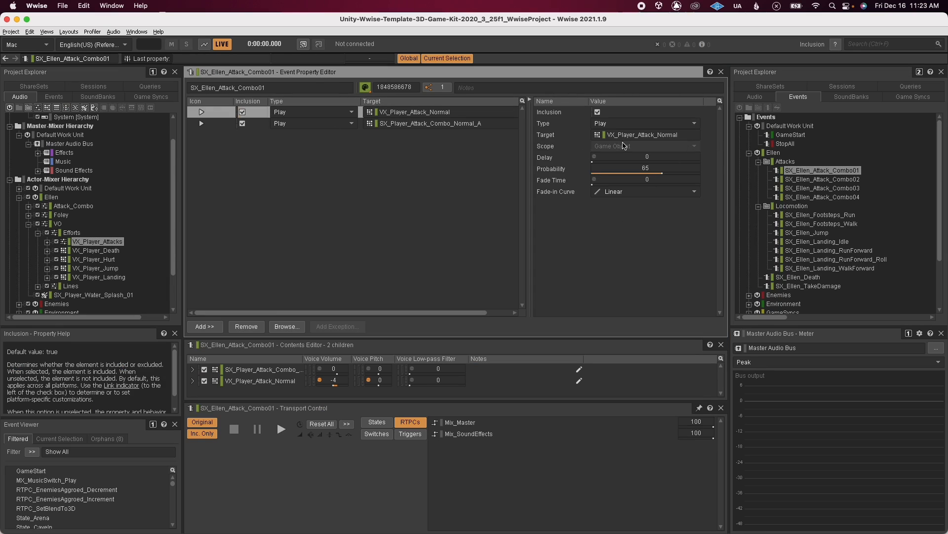
Inspect the SX_Ellen_Attack_Combo02 and Combo03 events and their vocalization probabilities.
left_click(822, 179)
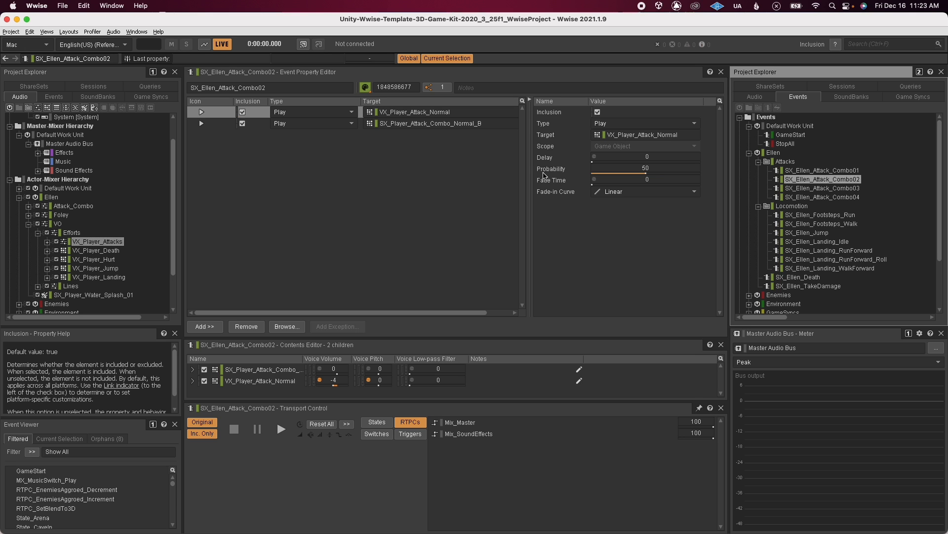
left_click(821, 187)
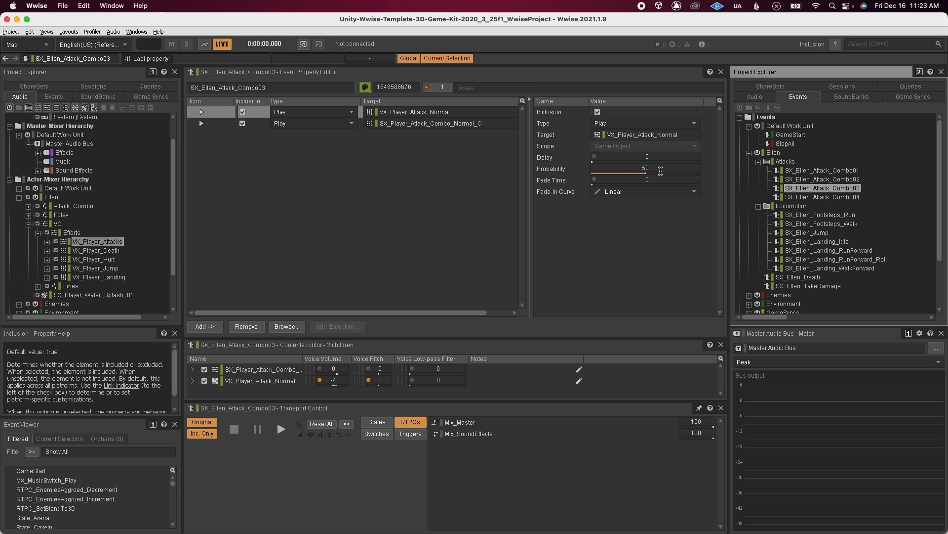
left_click(822, 197)
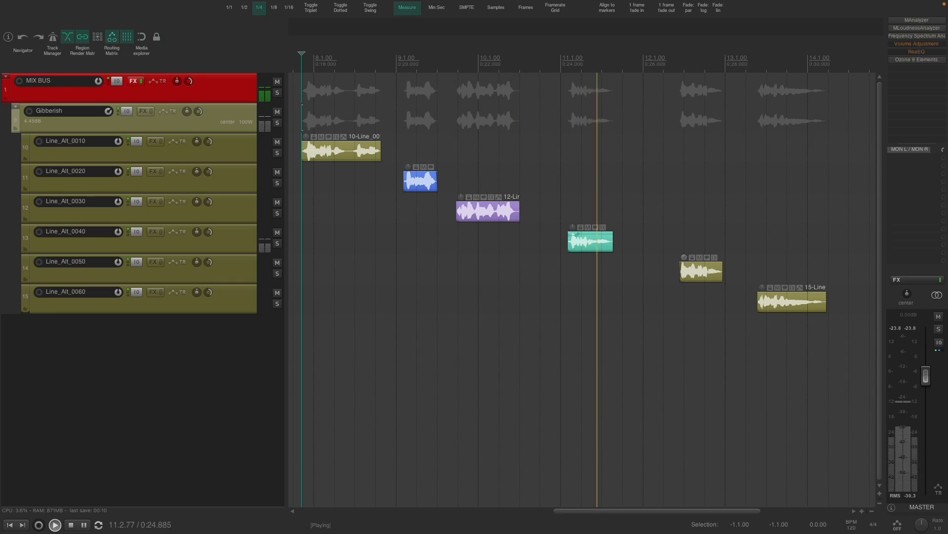
Play the REAPER session to audition the Gibberish Line_Alt voice tracks.
left_click(70, 525)
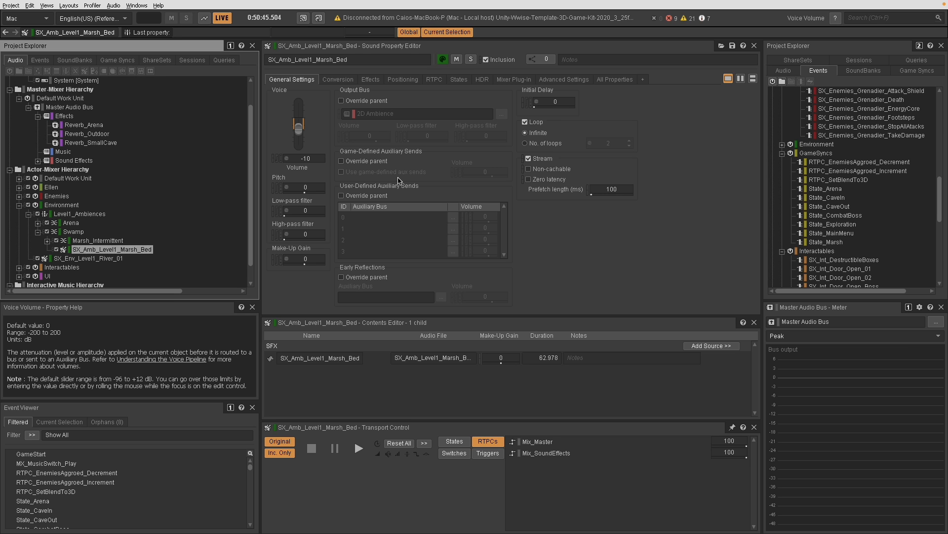
Browse Marsh_Intermittent, Marsh_InsectBuzz and Marsh_BirdsA, checking BirdsA's duration randomizer.
left_click(98, 240)
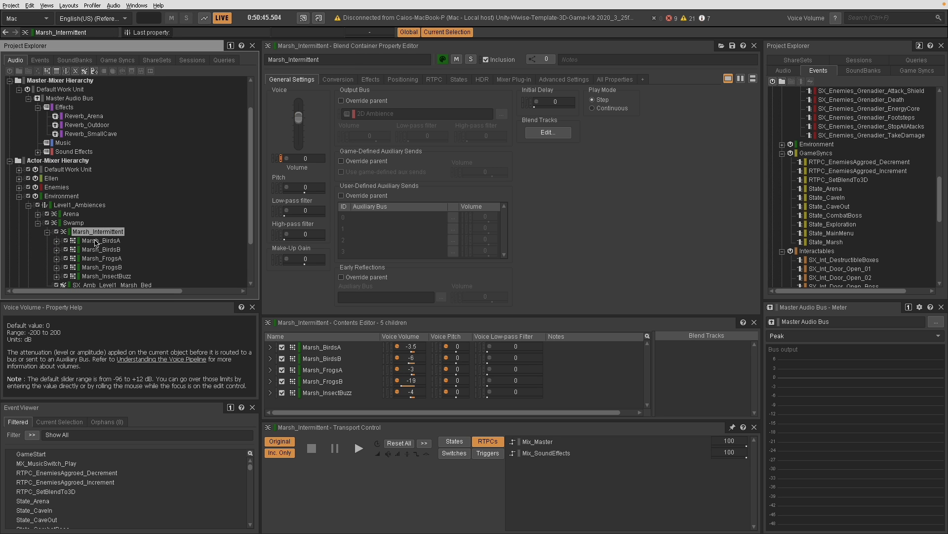
left_click(102, 267)
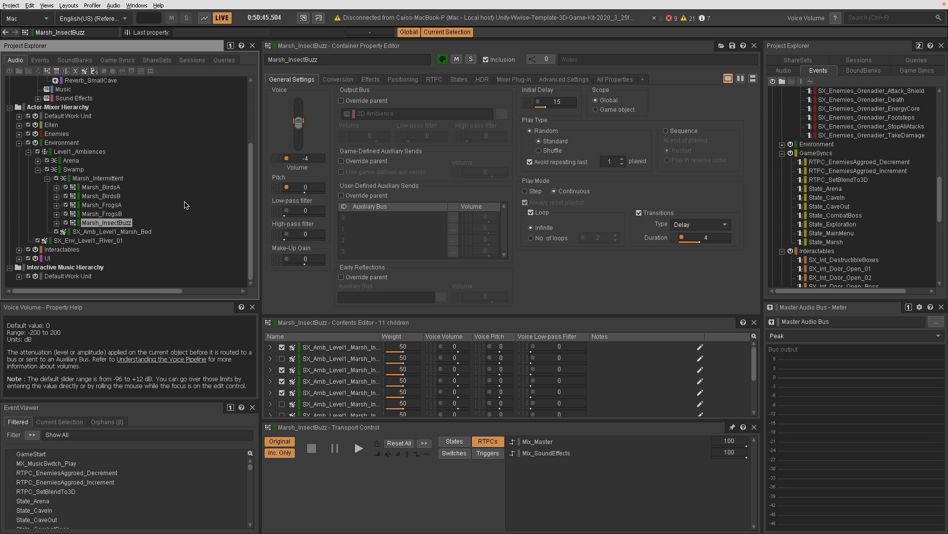
left_click(100, 187)
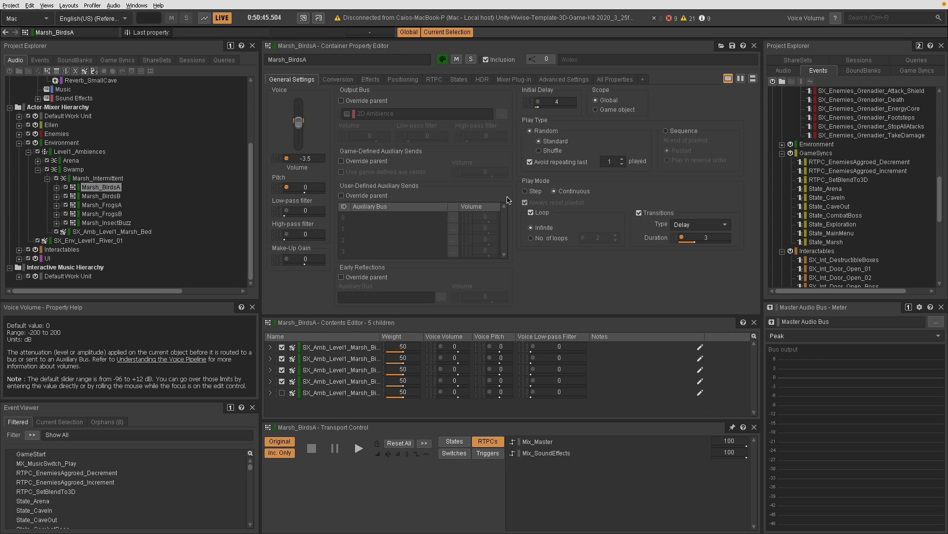
mouse_move(631, 189)
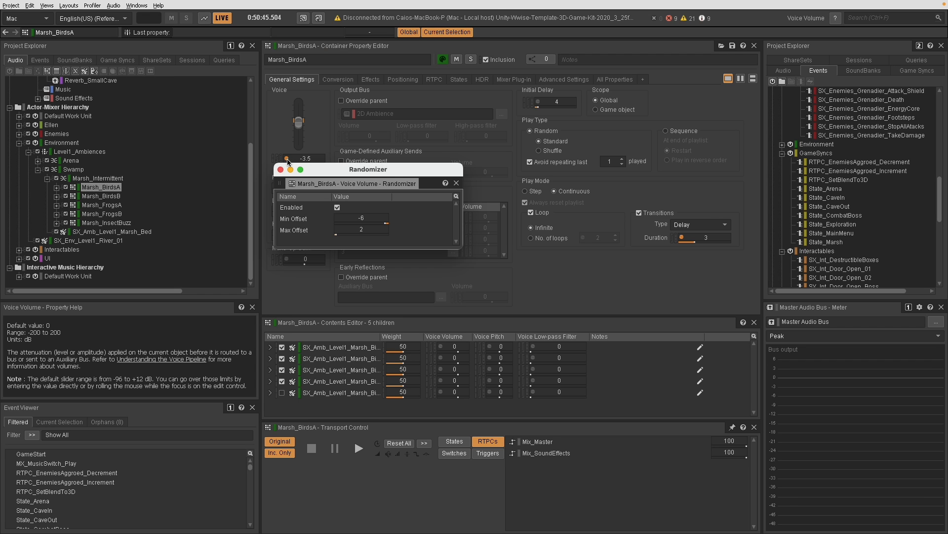
left_click(456, 183)
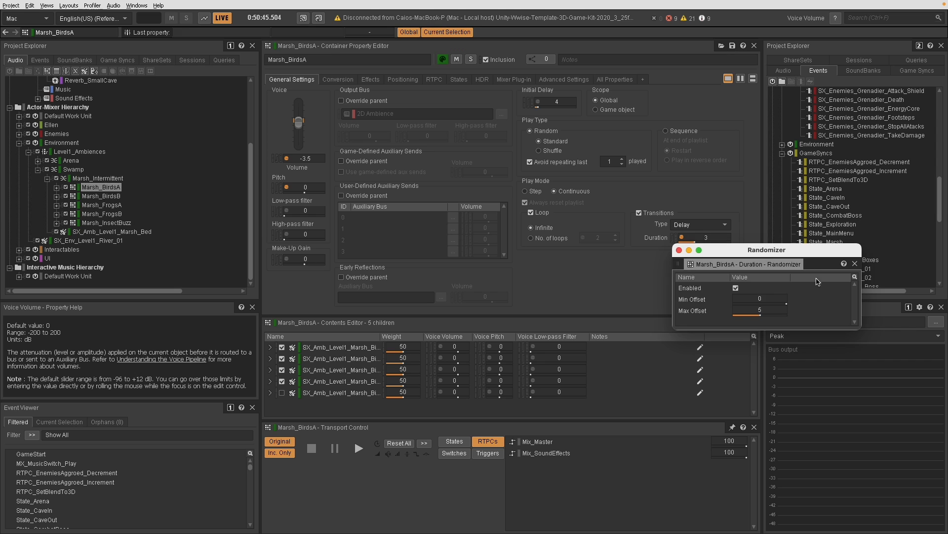
left_click(402, 79)
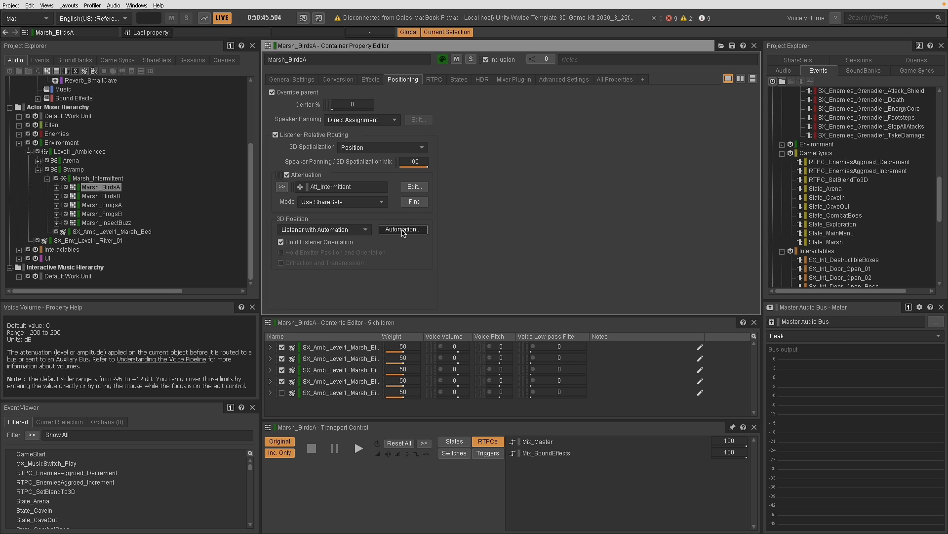
Open the 3D position automation editor for Marsh_BirdsA's Listener with Automation.
left_click(402, 229)
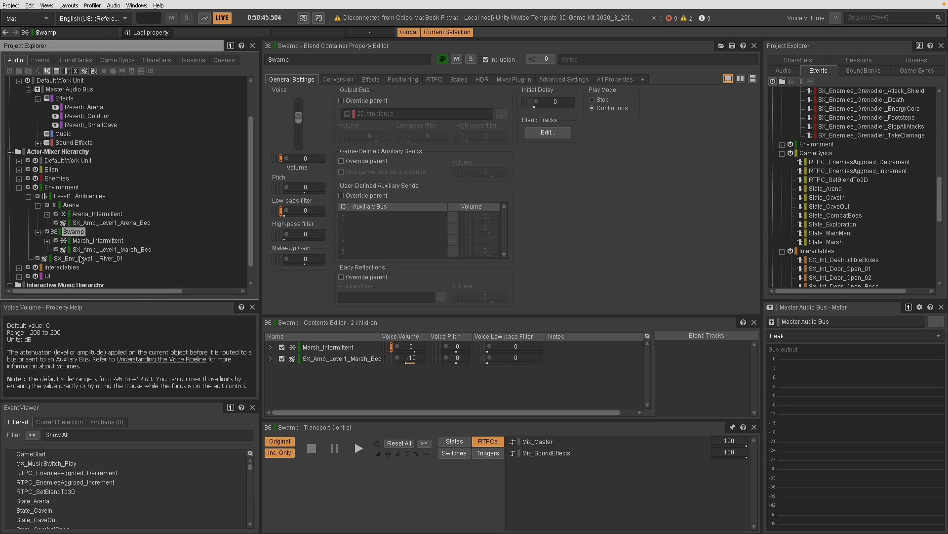
View the Arena, Swamp and Level1_Ambiences containers in turn.
left_click(71, 204)
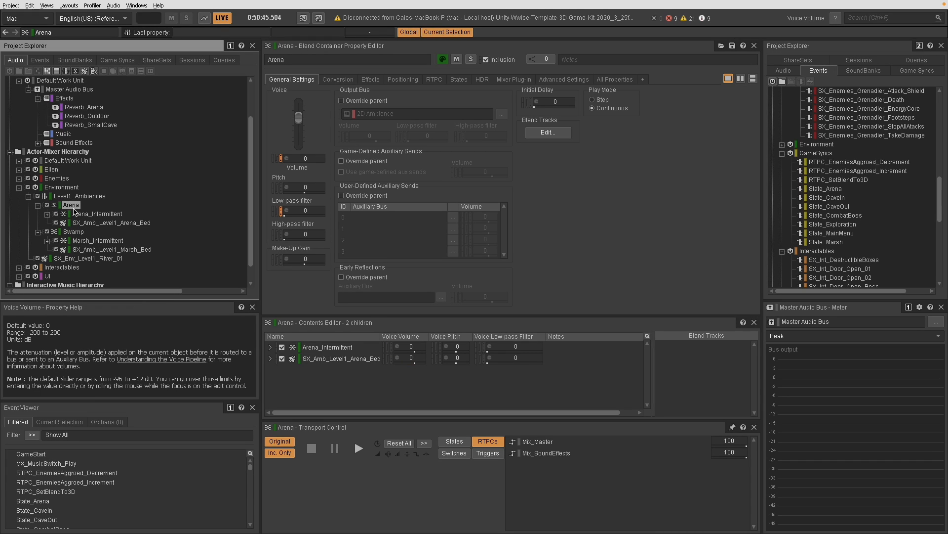
left_click(73, 231)
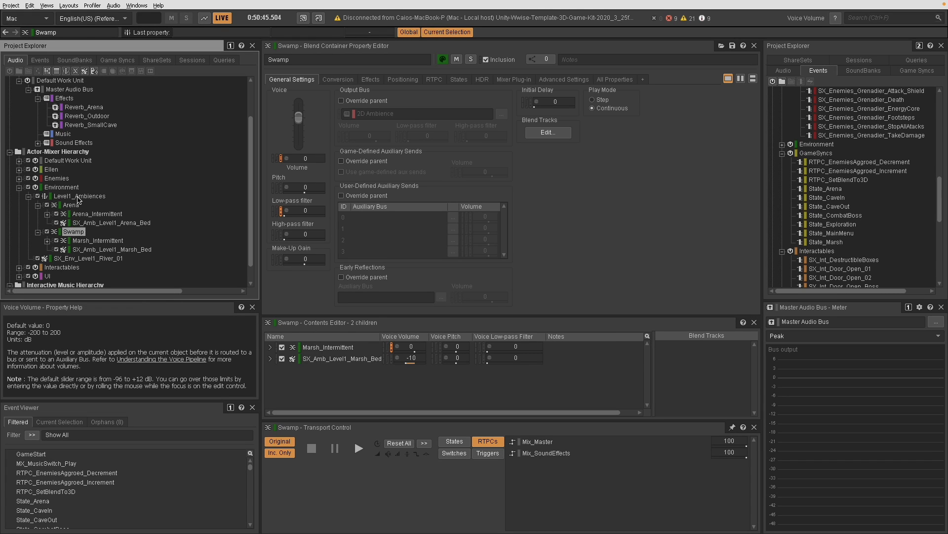
left_click(78, 195)
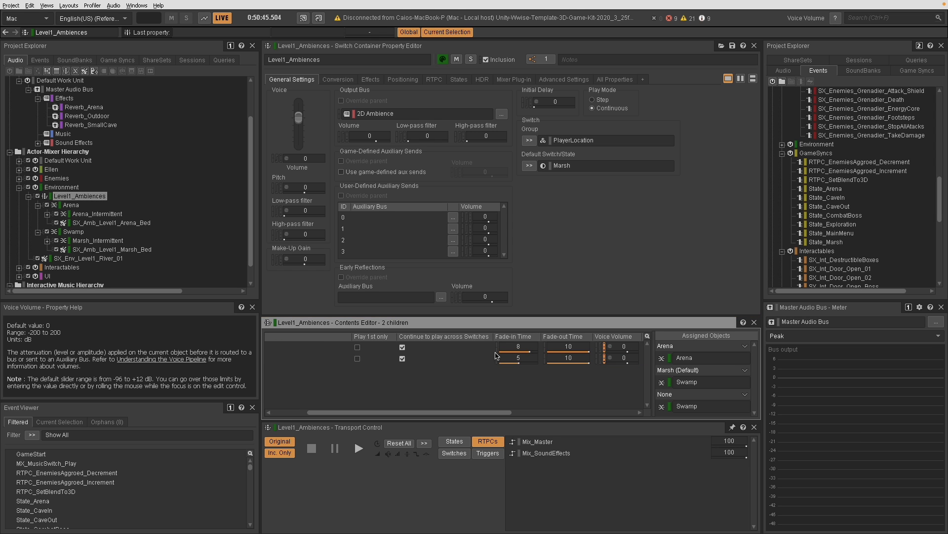
mouse_move(553, 202)
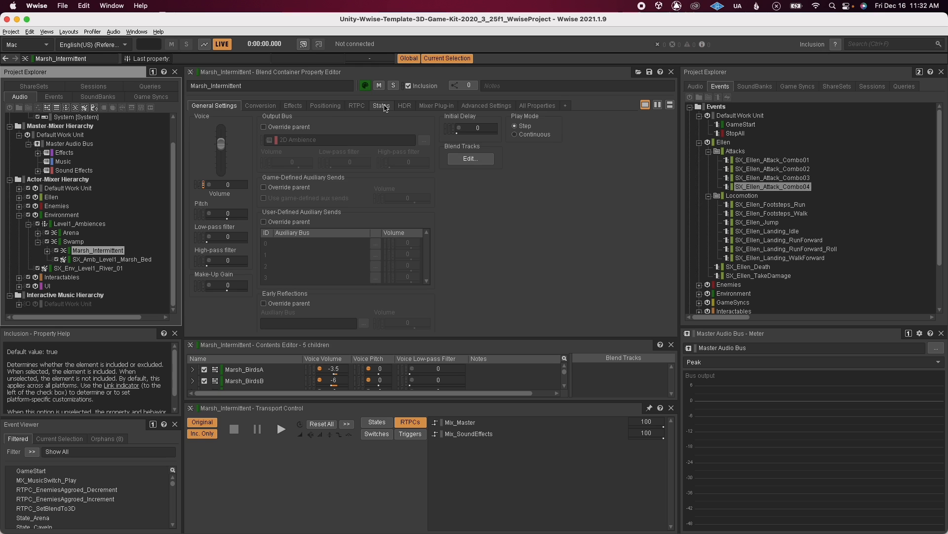
Show Marsh_Intermittent's state volumes, where Cave In lowers volume by 30.
left_click(380, 105)
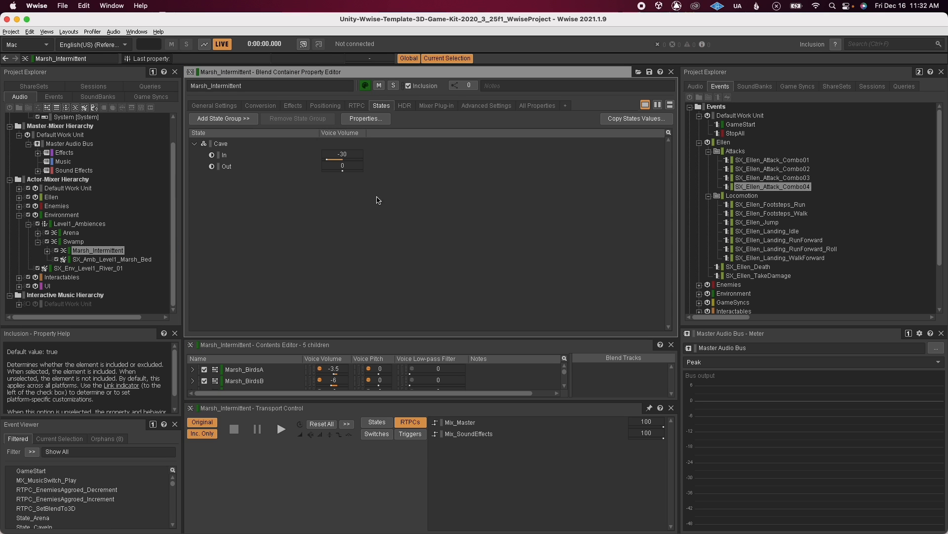
mouse_move(190, 218)
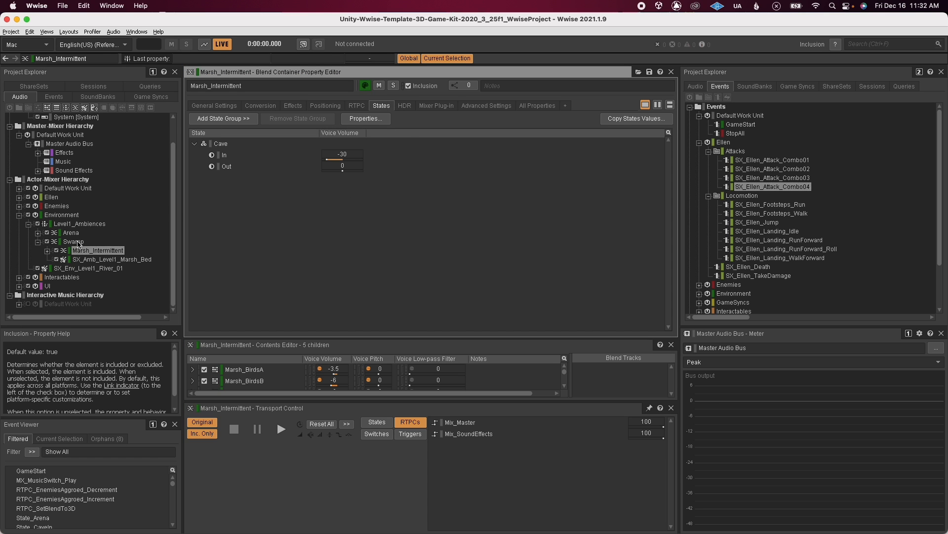
left_click(73, 241)
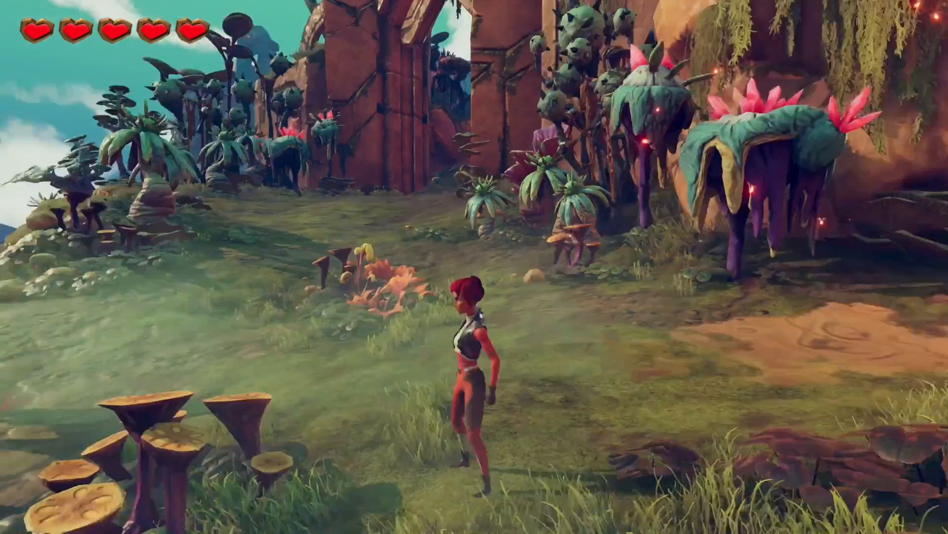
key("w")
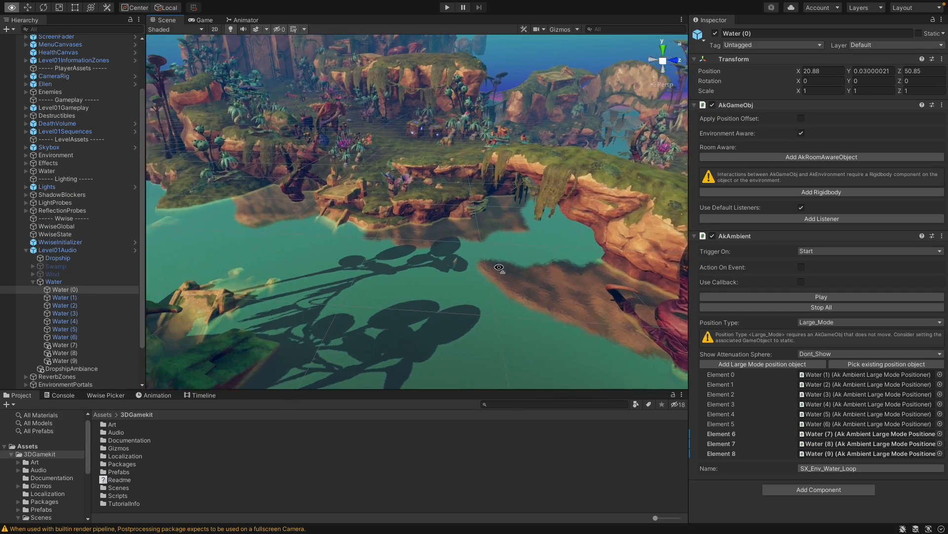
Orbit to the level's water and inspect the Water (0) and Water (1) emitter positions.
left_click_drag(499, 268, 525, 313)
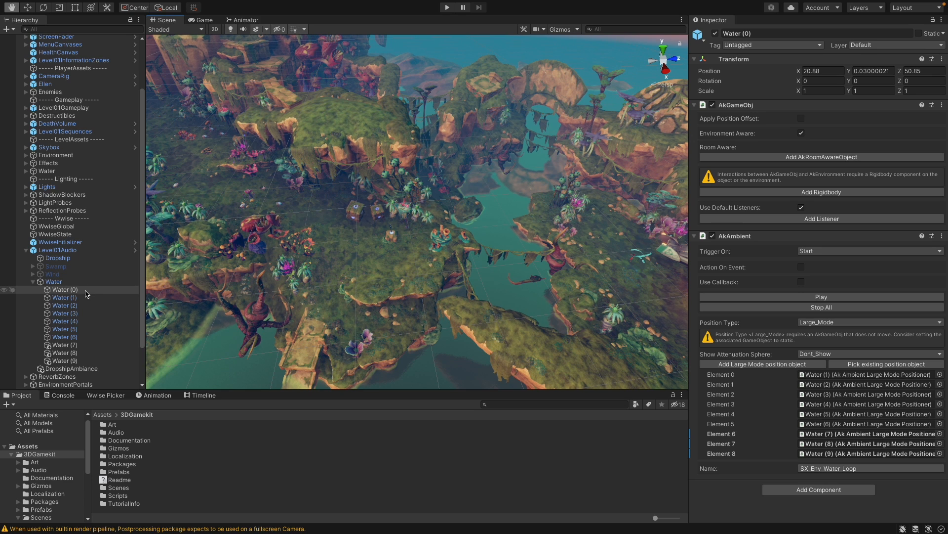
left_click(64, 289)
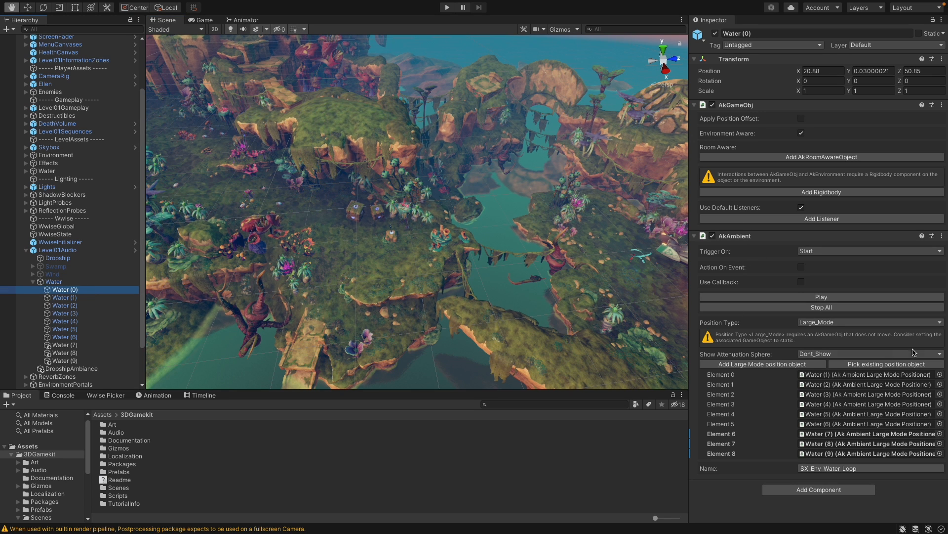
left_click(64, 297)
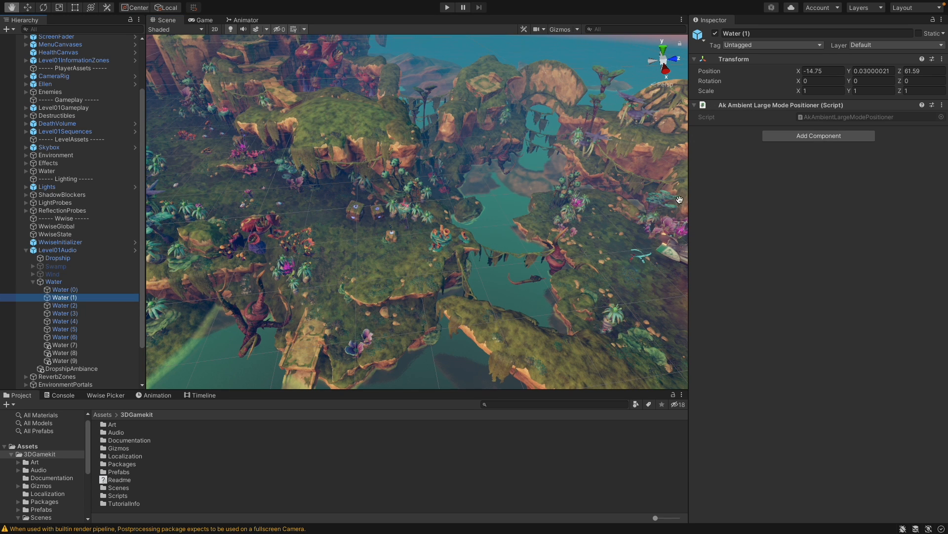
left_click(447, 6)
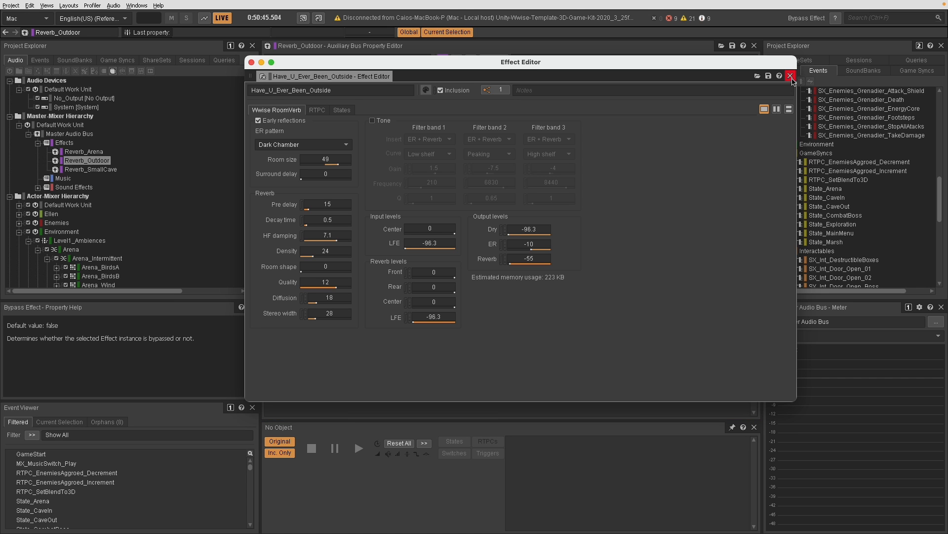
Close the outdoor RoomVerb Effect Editor and select Reverb_Arena to see its delay and hall reverb.
left_click(790, 76)
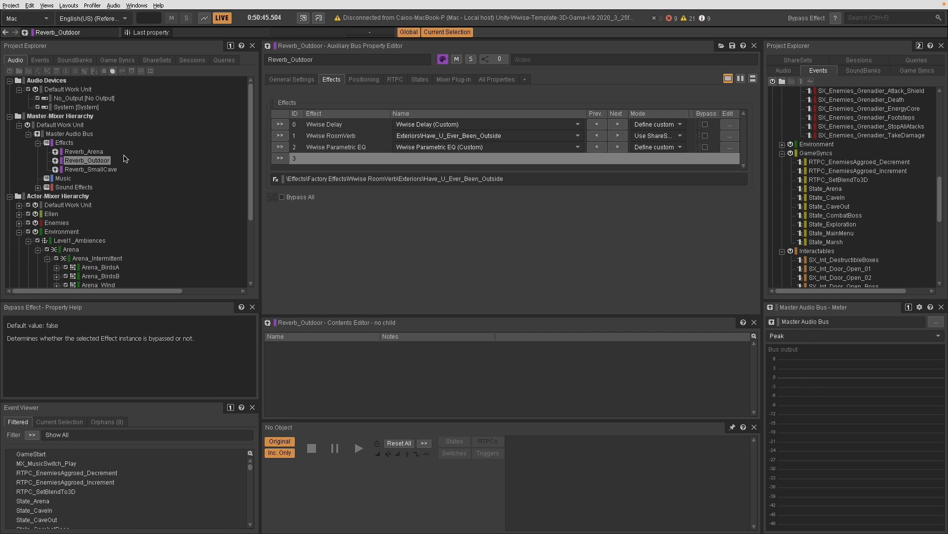
left_click(85, 151)
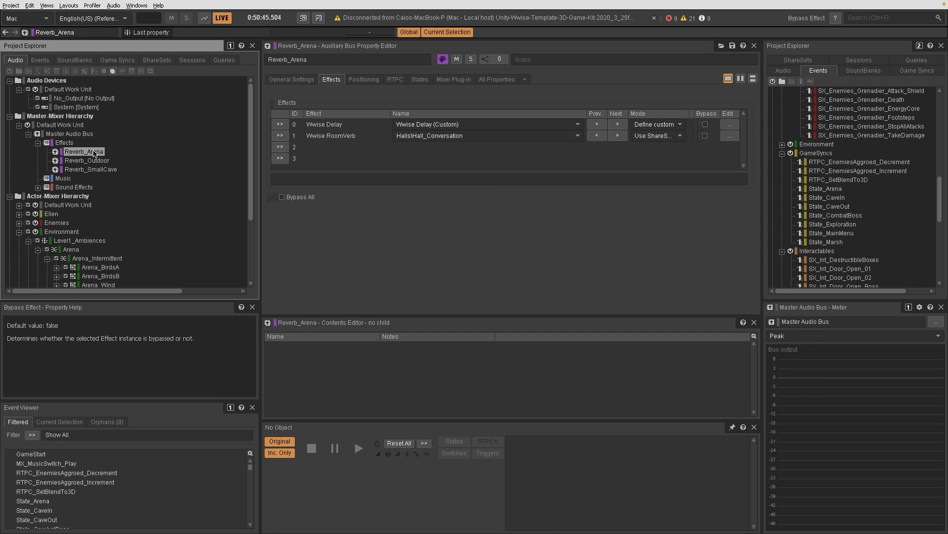
left_click(92, 169)
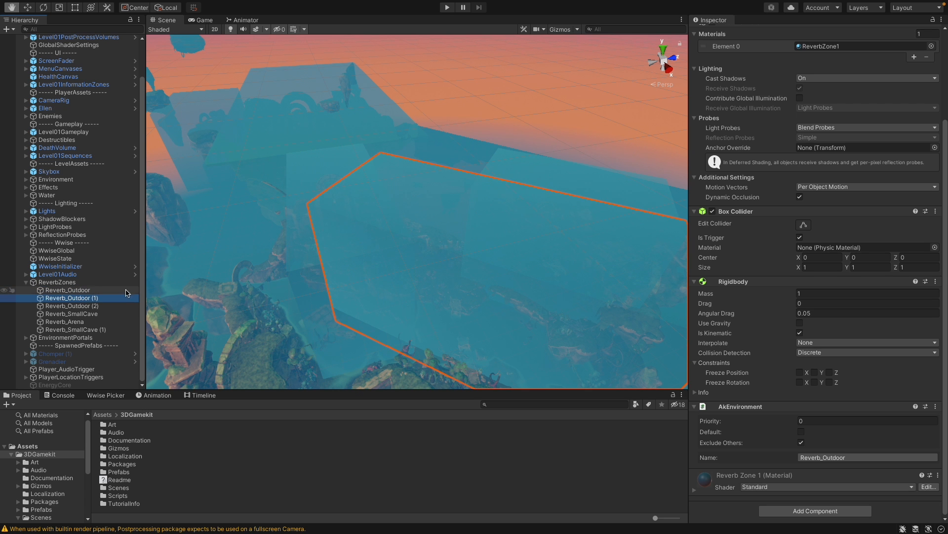
Inspect the Reverb_Arena zone and EnvironmentPortal, EnvironmentPortal (1) and (2) settings.
left_click(64, 321)
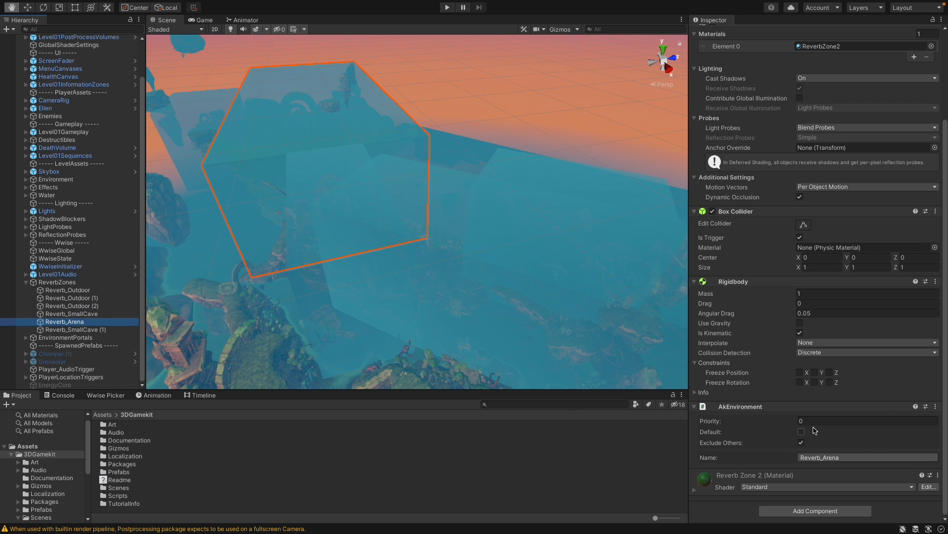
left_click(69, 344)
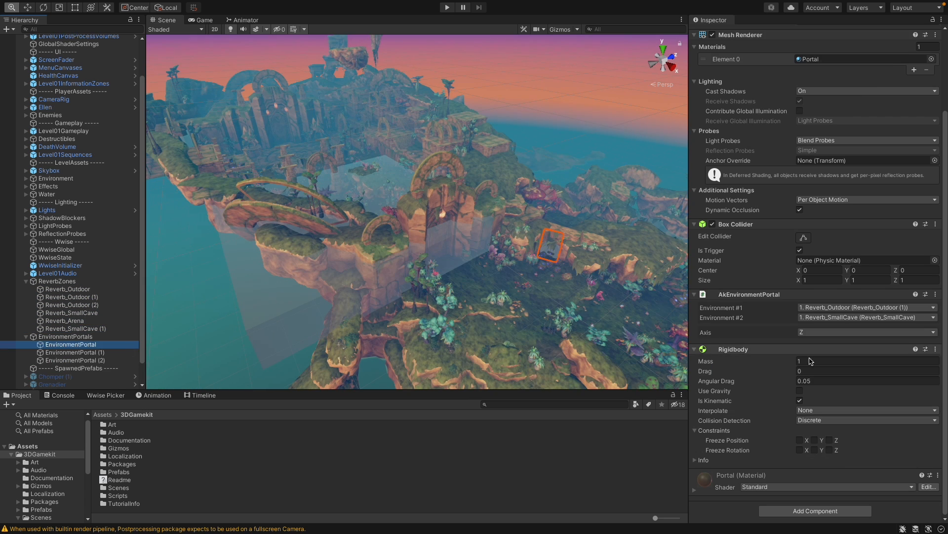
left_click(76, 352)
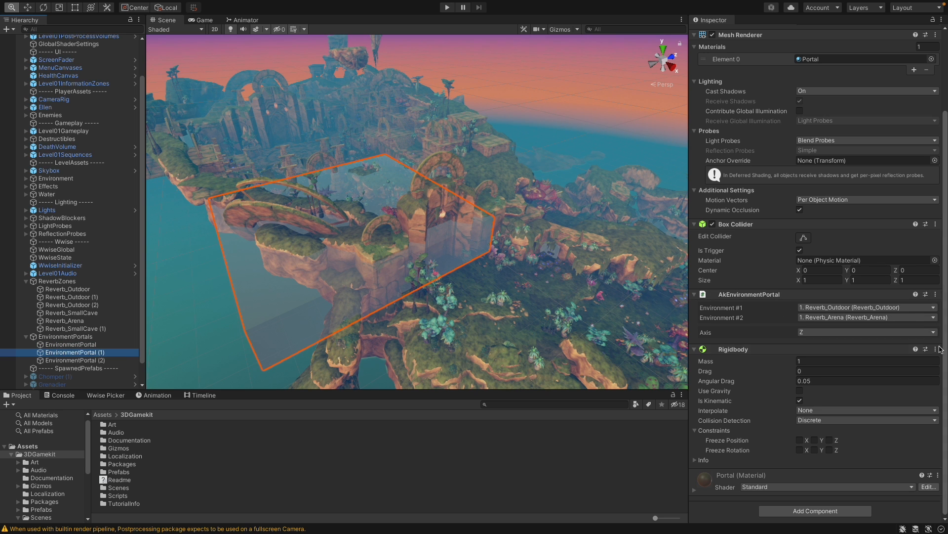
left_click(76, 360)
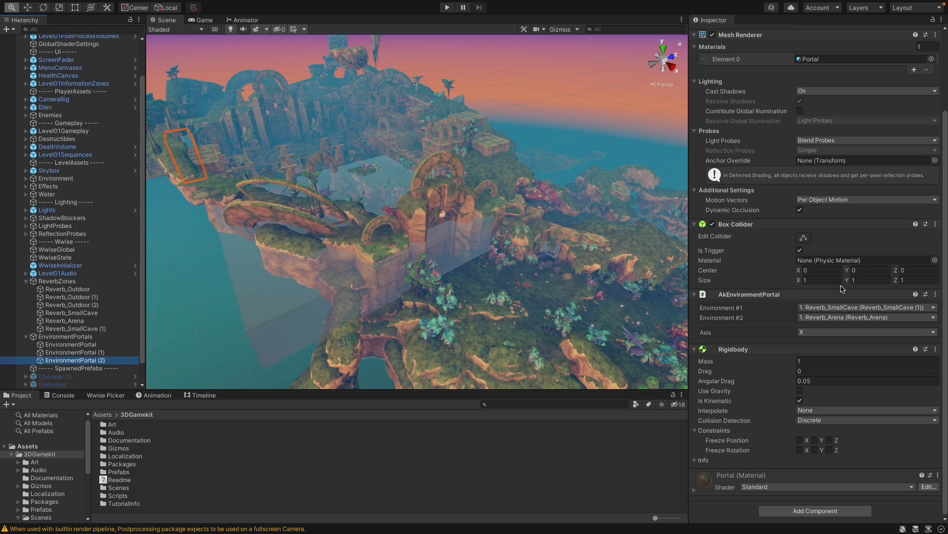
left_click(446, 6)
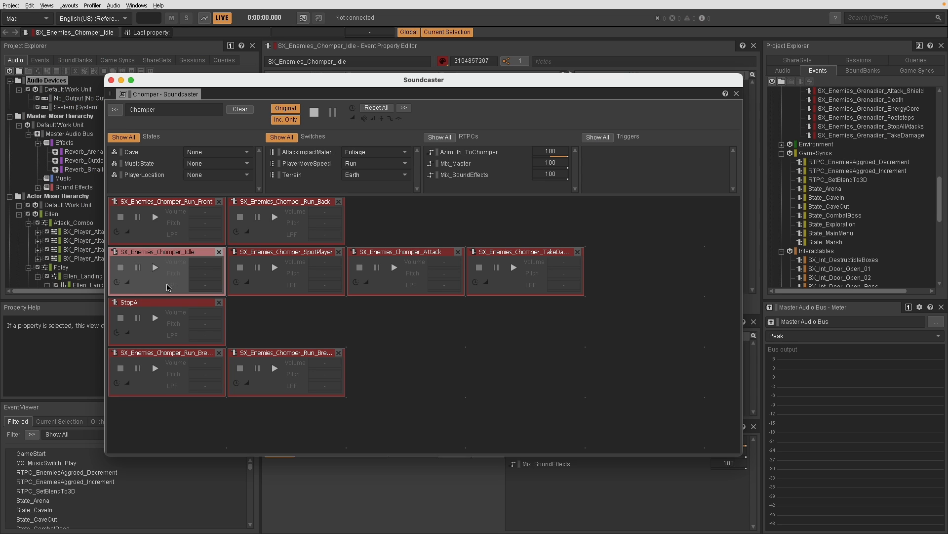
Play the SX_Enemies_Chomper_Idle and SX_Enemies_Chomper_TakeDamage event cards.
left_click(154, 266)
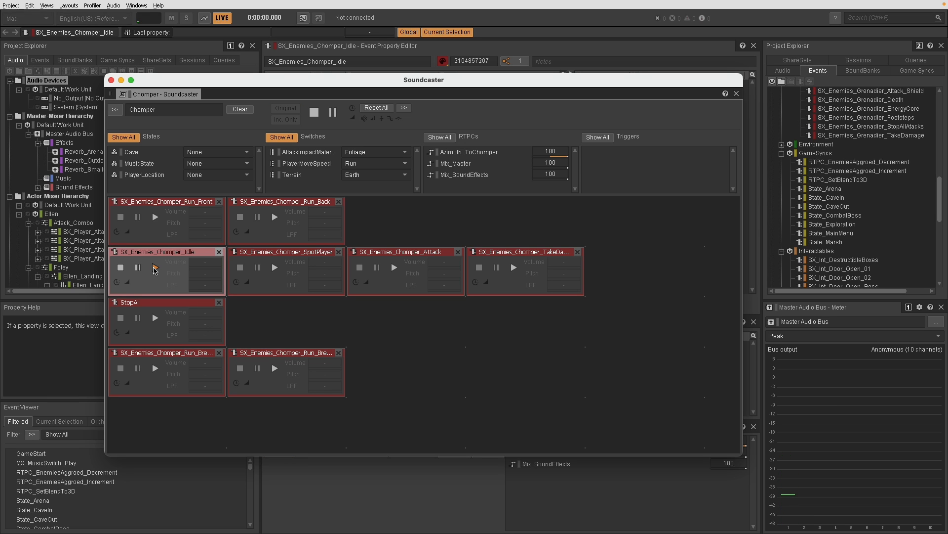
left_click(274, 268)
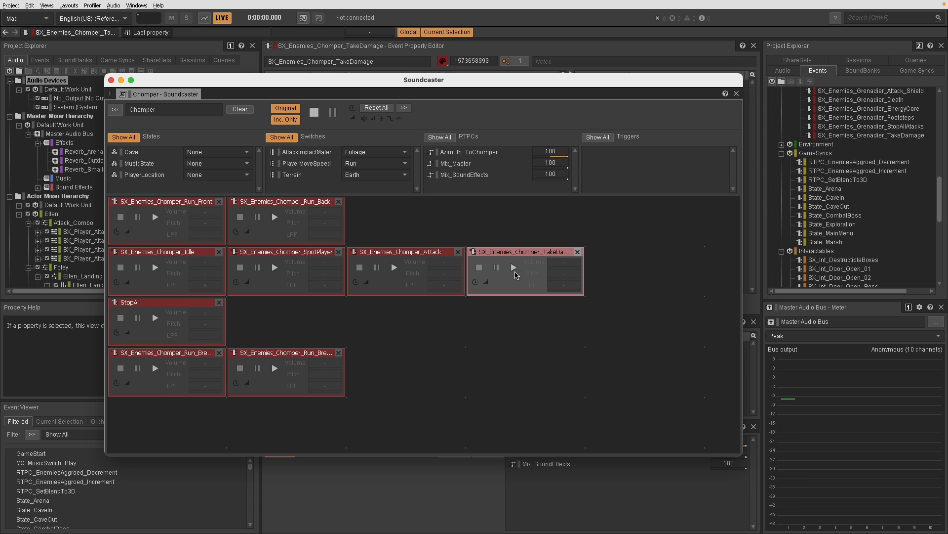
mouse_move(516, 276)
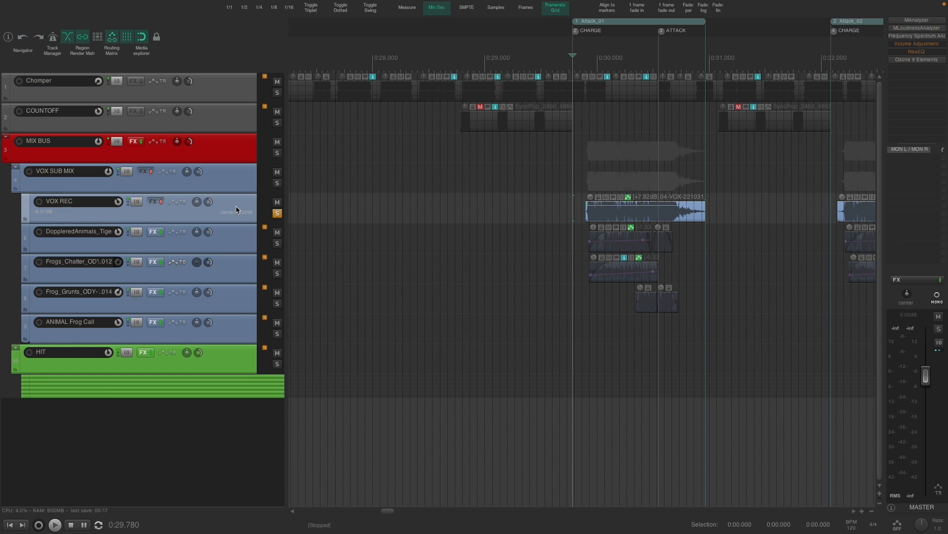
Play back the Chomper_Vox timeline, then move to the Grenadier_Vocalizations_v1.RPP project.
left_click(55, 524)
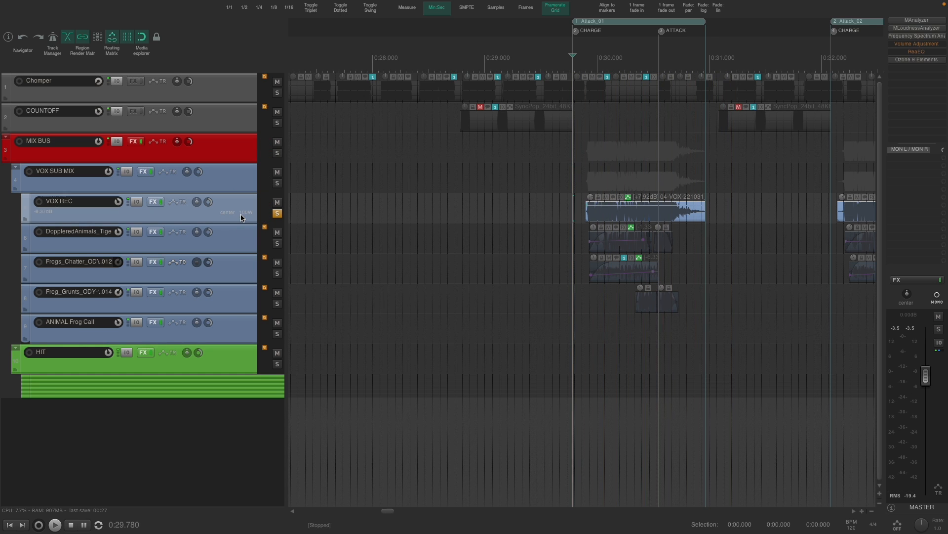
left_click(276, 213)
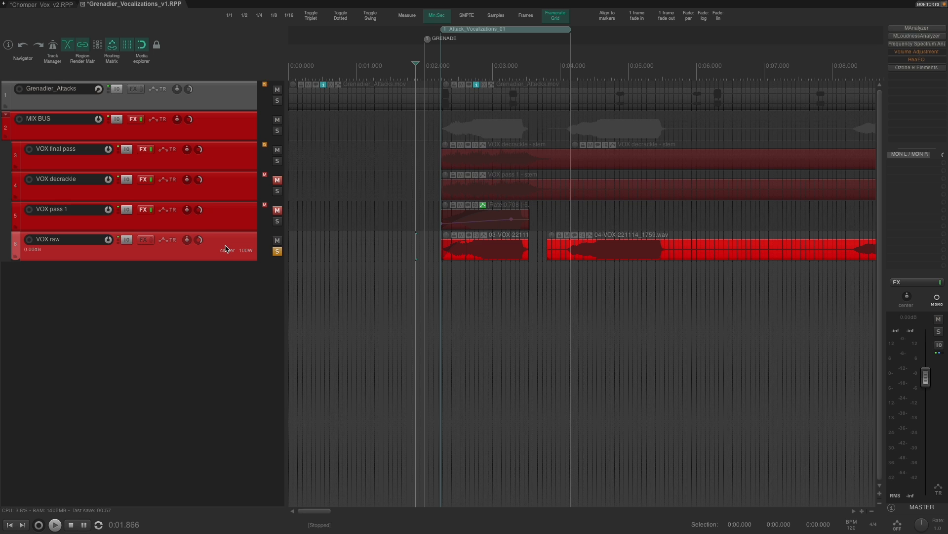
left_click(53, 525)
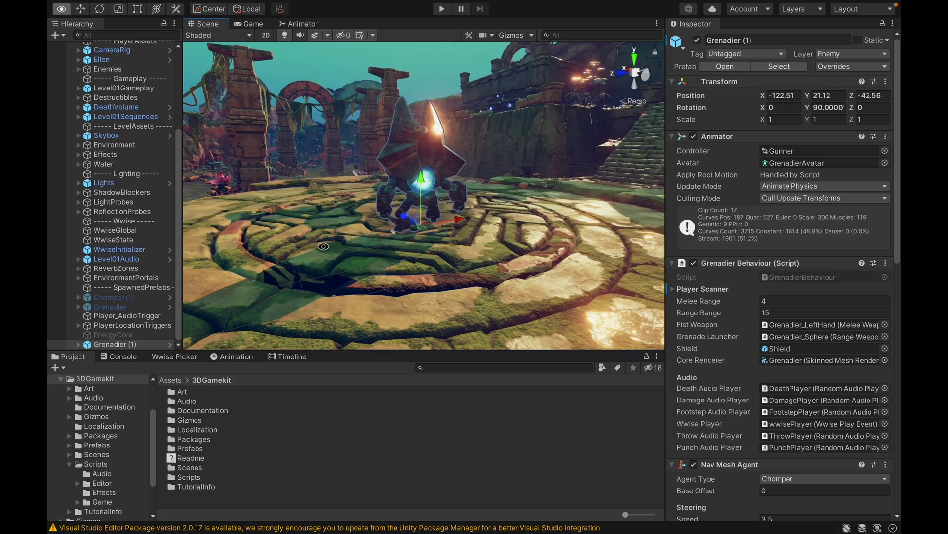
Review Grenadier (1)'s Grenadier Behaviour audio fields and orbit close to it in the scene.
left_click(441, 8)
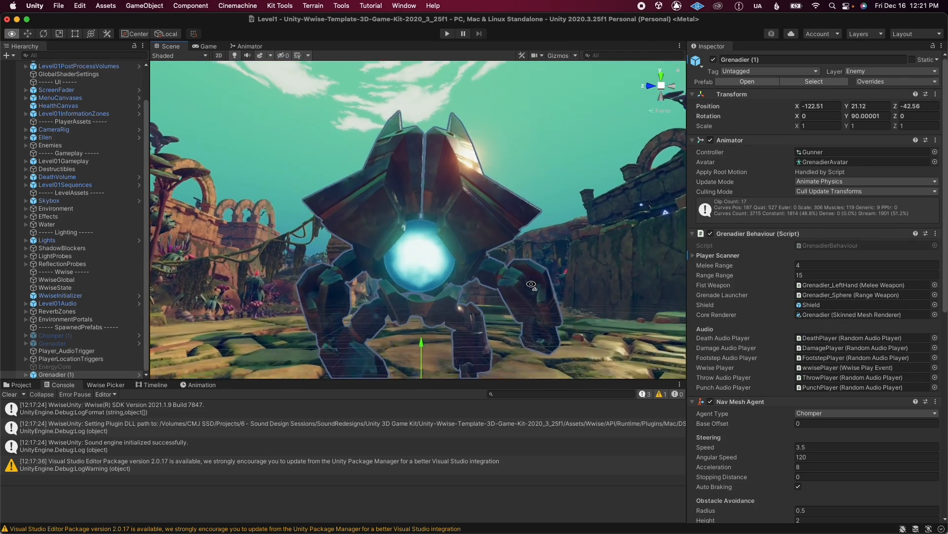
left_click_drag(531, 284, 623, 312)
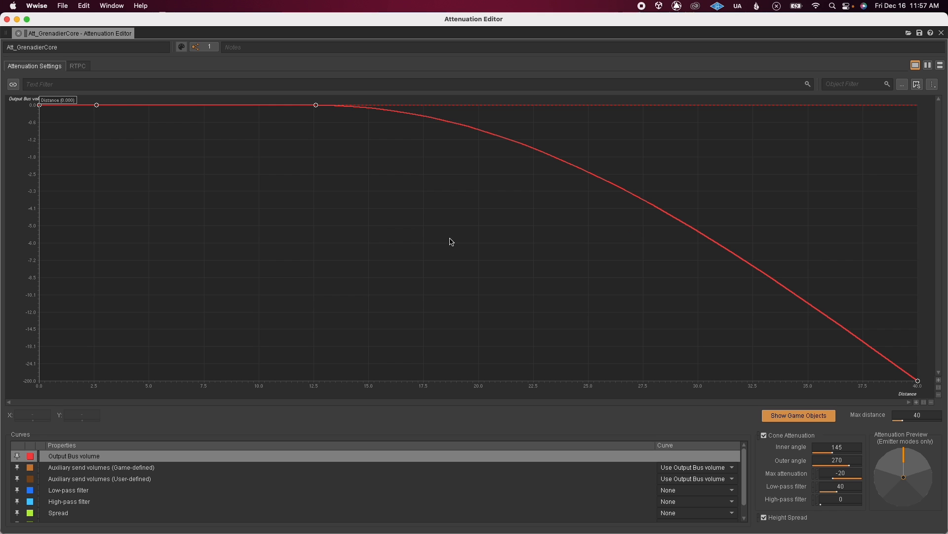
mouse_move(822, 436)
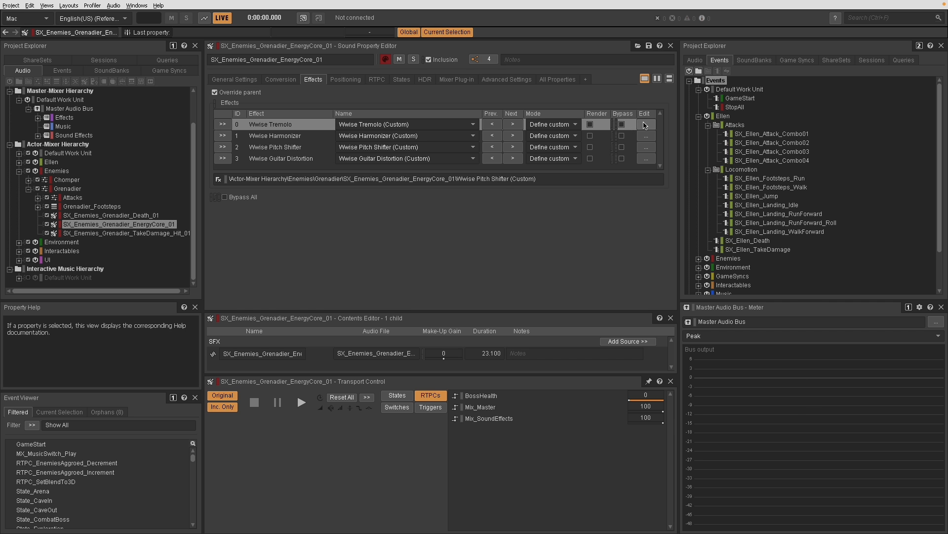
Show the Guitar Distortion (Custom) effect's WetDry Mix RTPC curve against BossHealth.
left_click(645, 124)
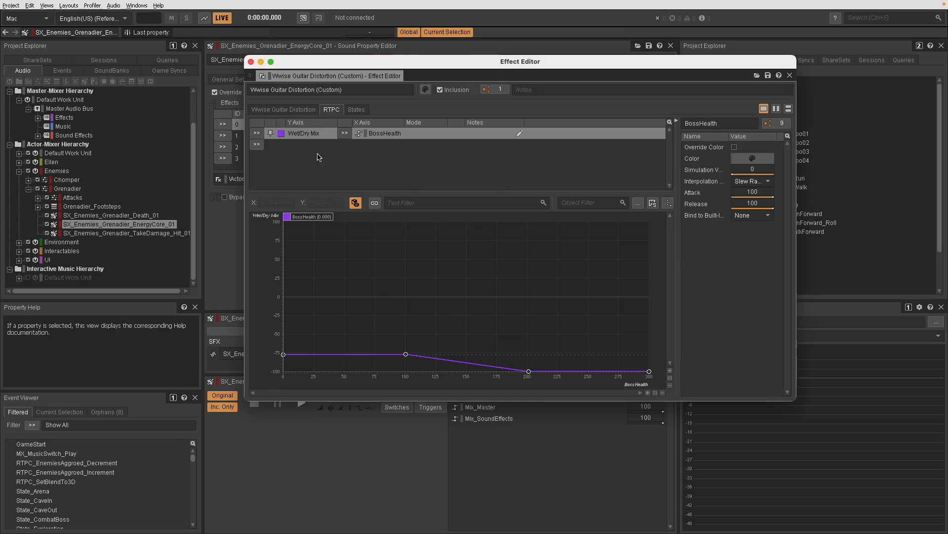
left_click(789, 75)
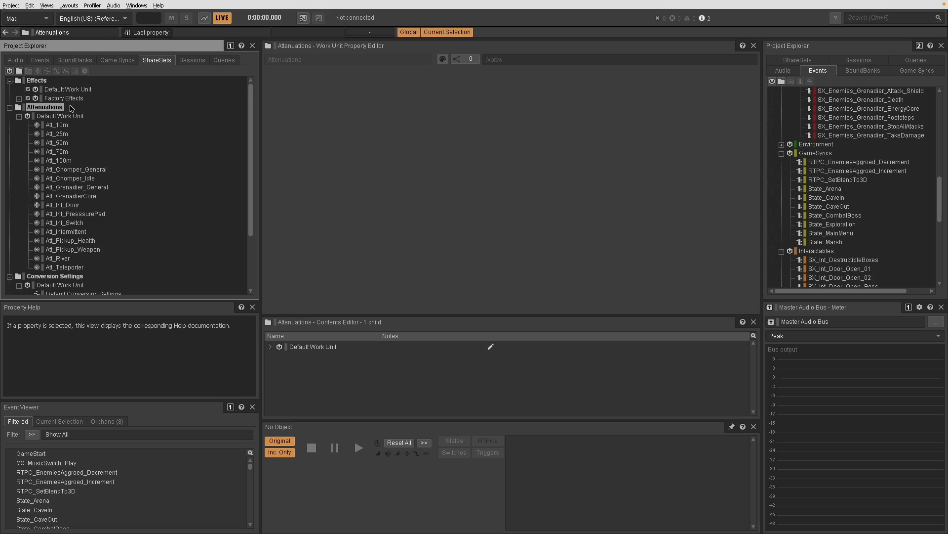
List the Attenuations ShareSets folder, from Att_10m through Att_Teleporter.
double_click(70, 178)
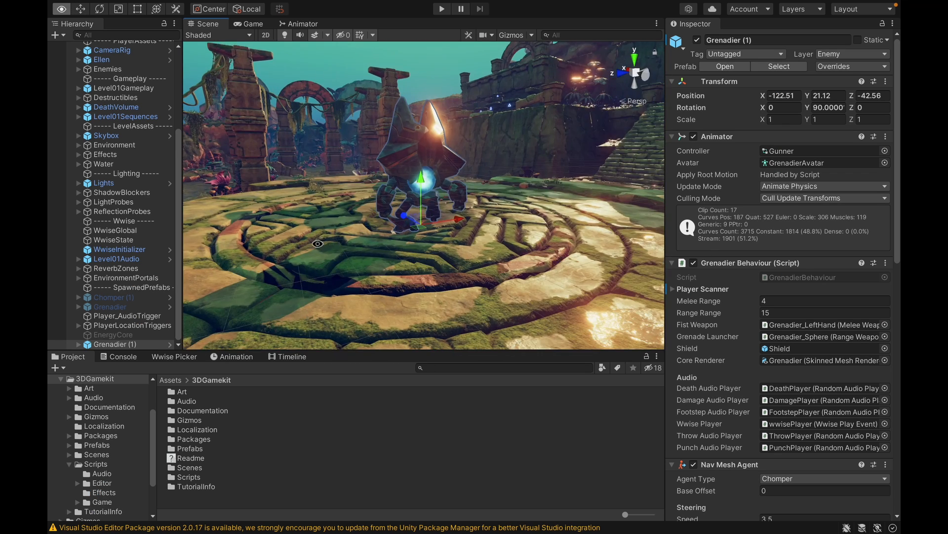
Filter REAPER to the IMPACT folder's tracks and play the layered impact hits.
left_click(441, 8)
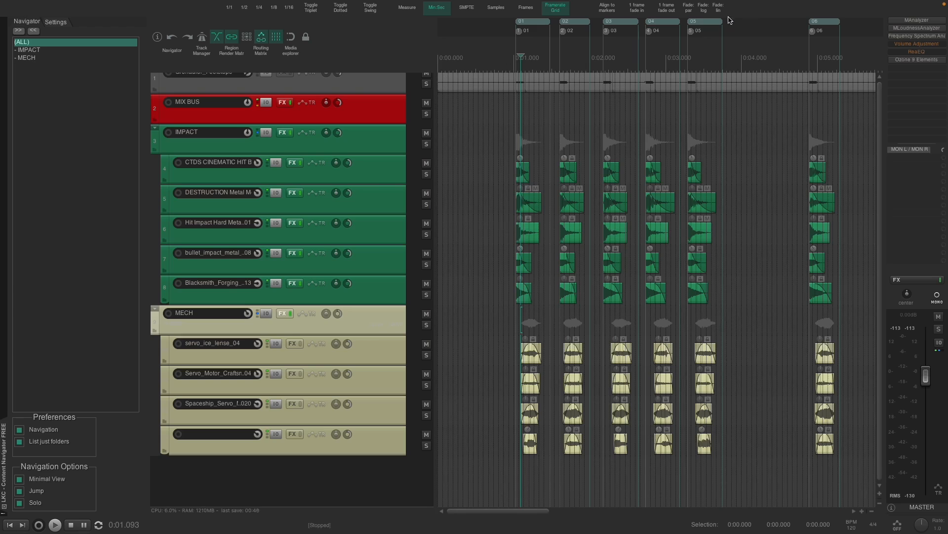
mouse_move(158, 342)
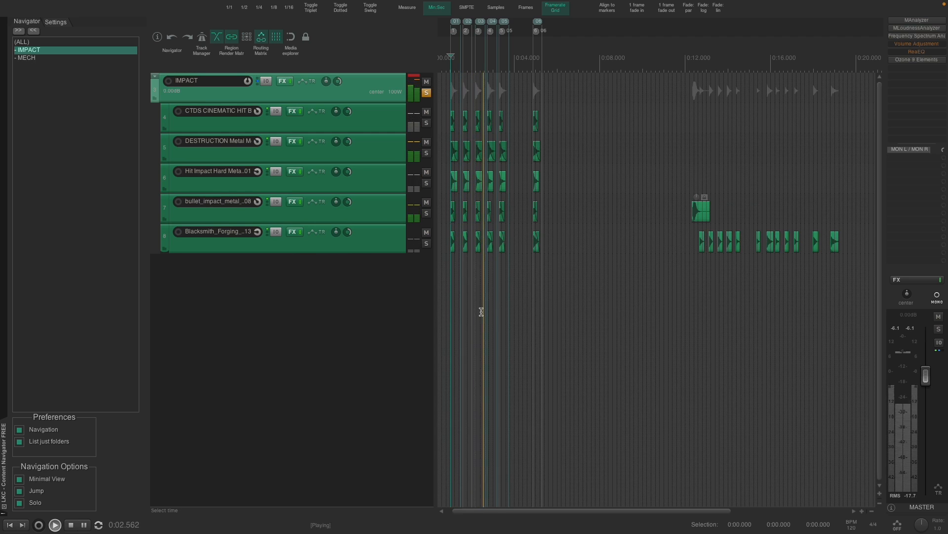
left_click(26, 57)
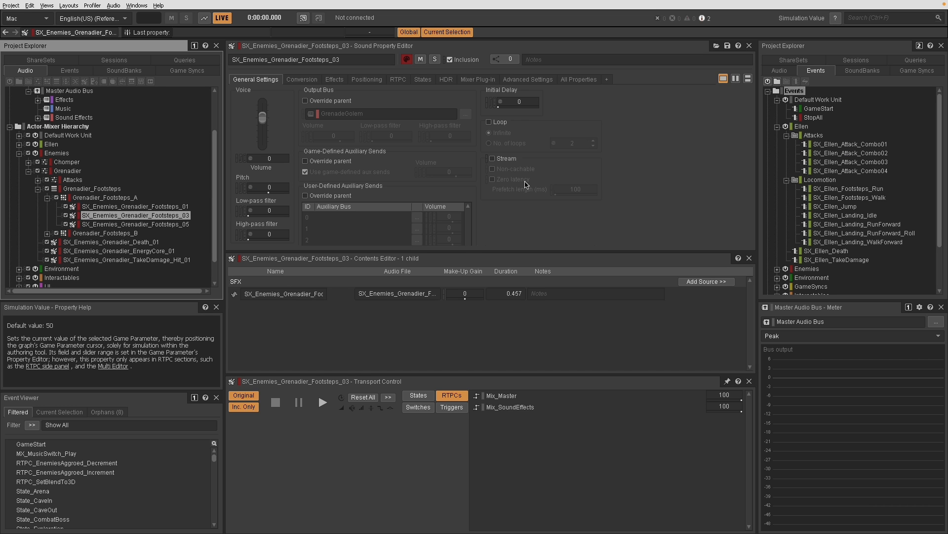
Select a Grenadier footstep sound and view the Grenadier_Footsteps container's A/B playlist.
left_click(322, 402)
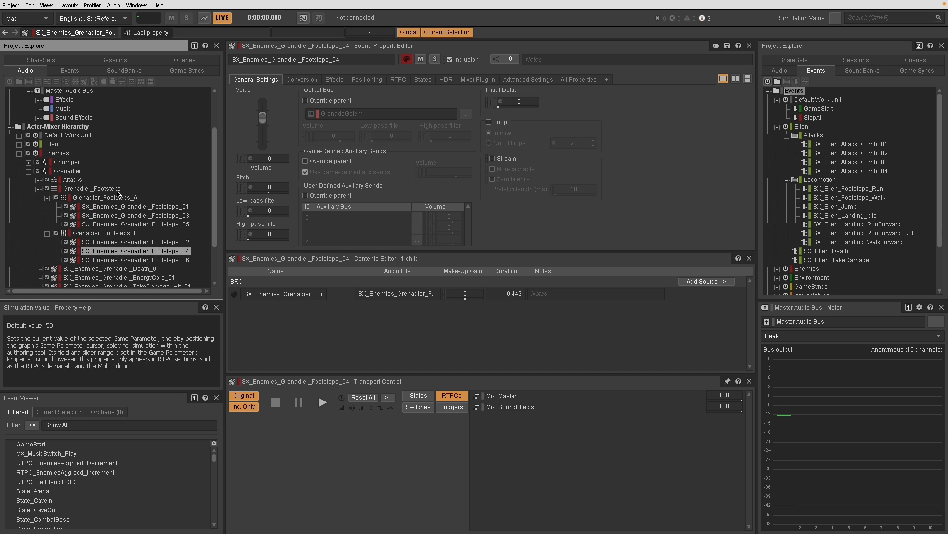
left_click(92, 188)
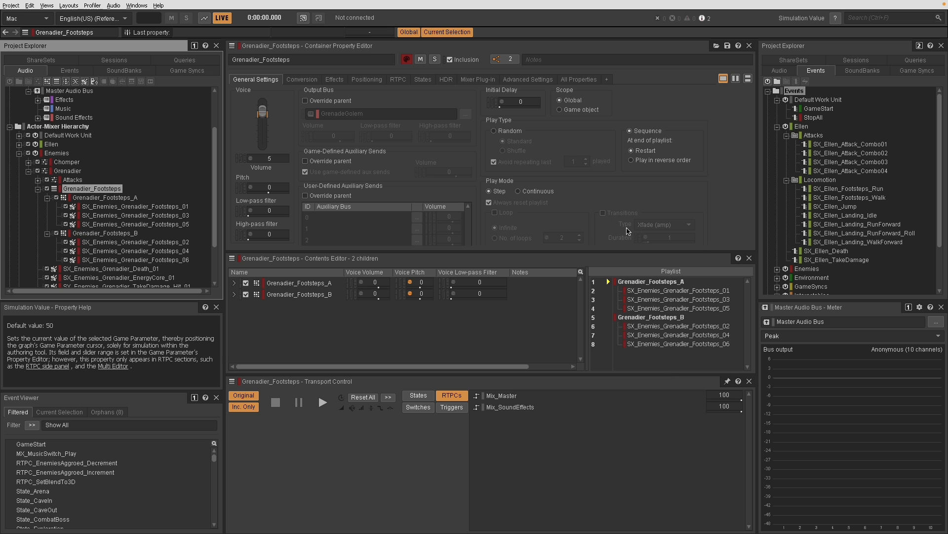
mouse_move(534, 235)
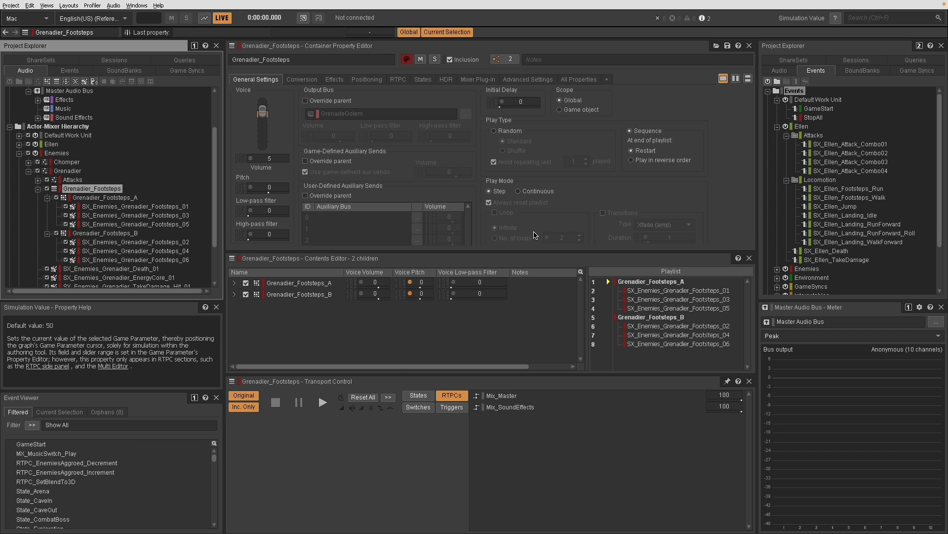
mouse_move(404, 450)
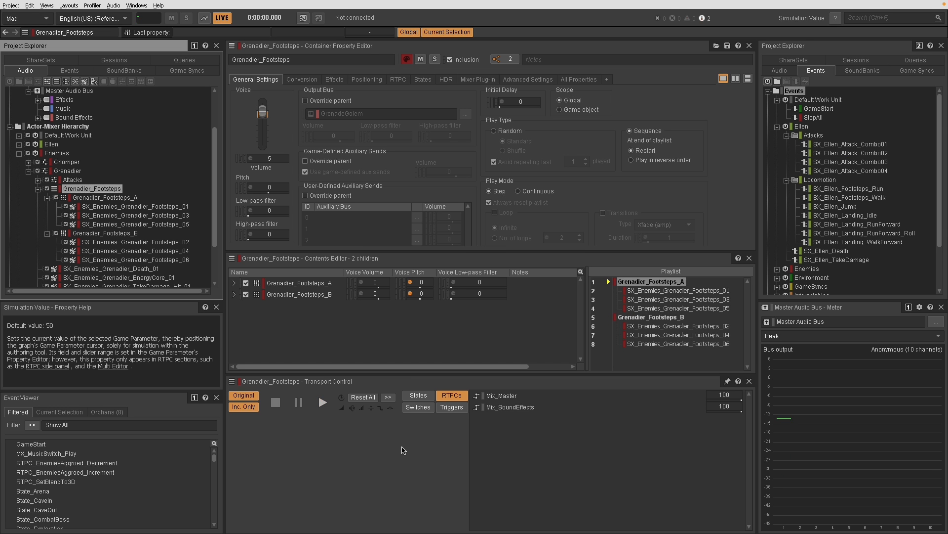
left_click(321, 402)
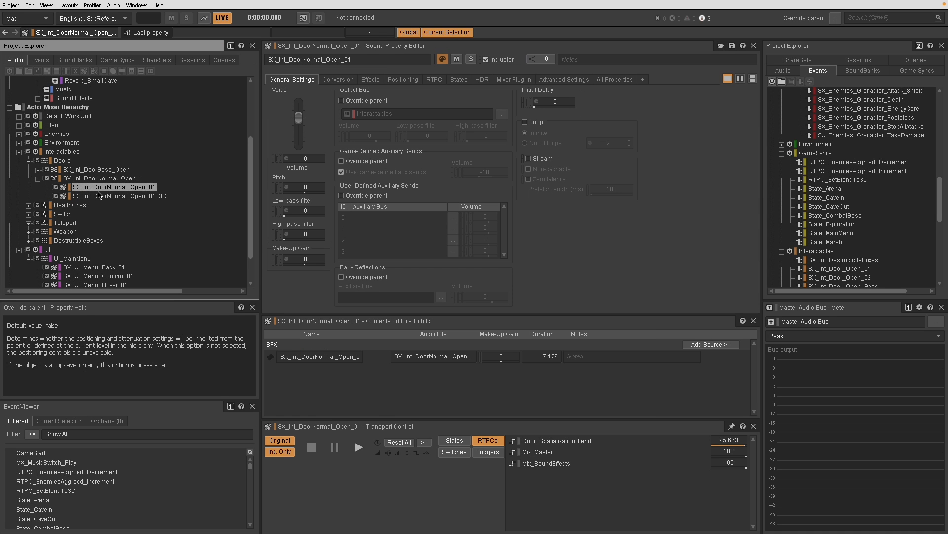
Compare SX_Int_DoorNormal_Open_01_3D with the plain SX_Int_DoorNormal_Open_01 sound.
left_click(119, 195)
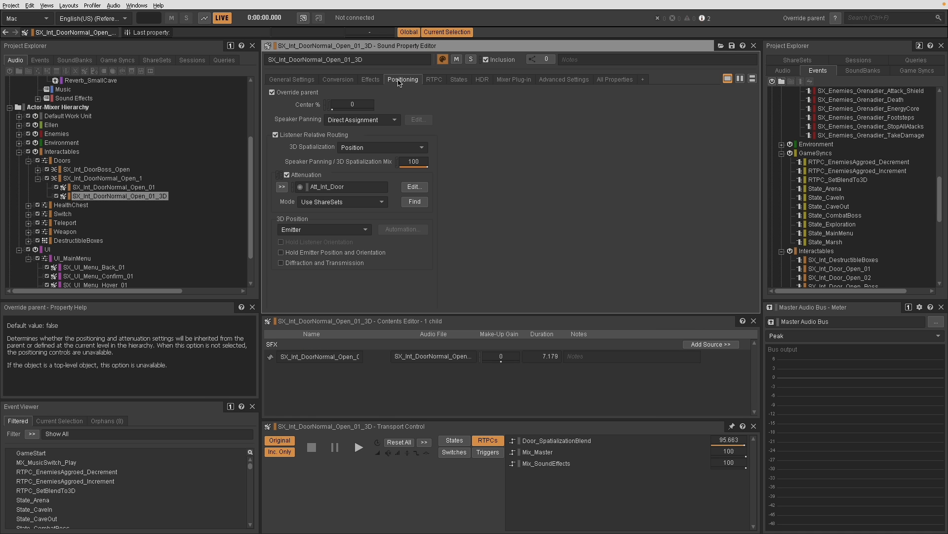
mouse_move(140, 188)
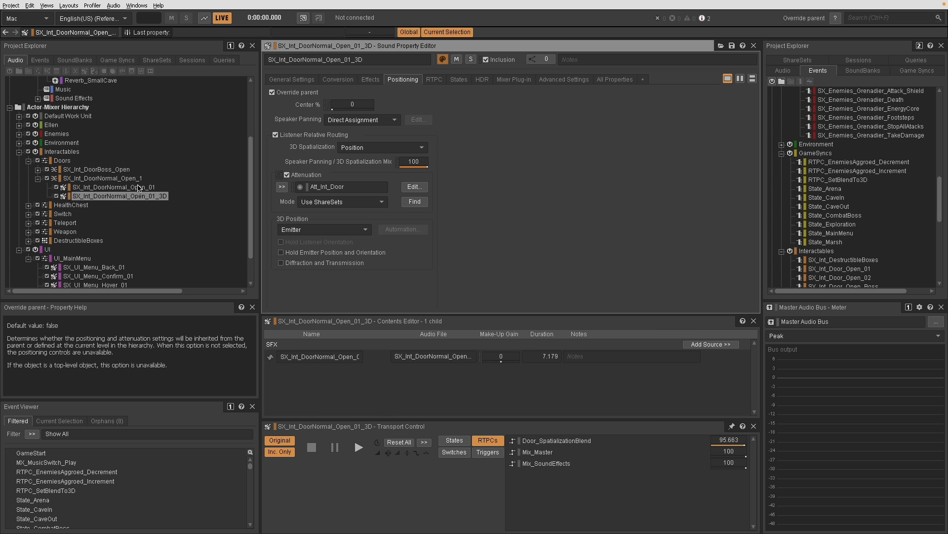
left_click(114, 186)
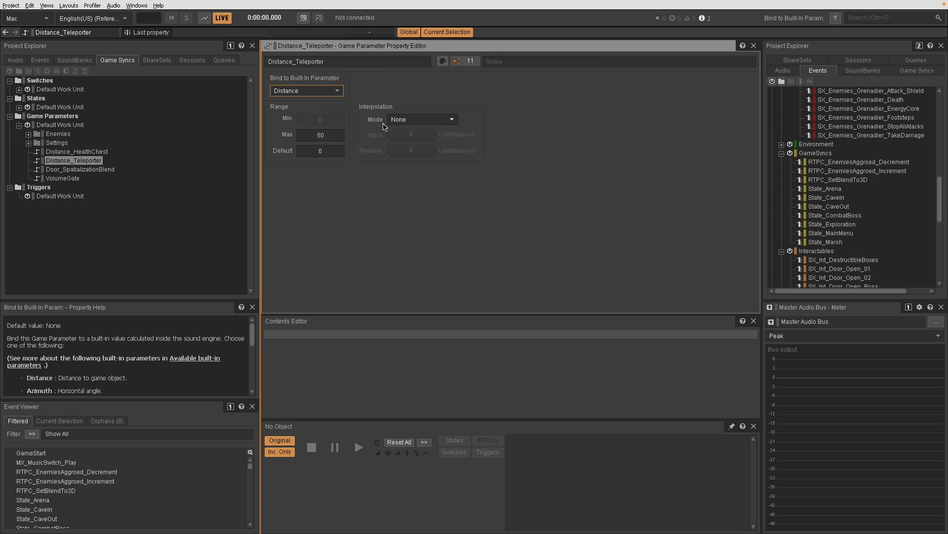
mouse_move(598, 212)
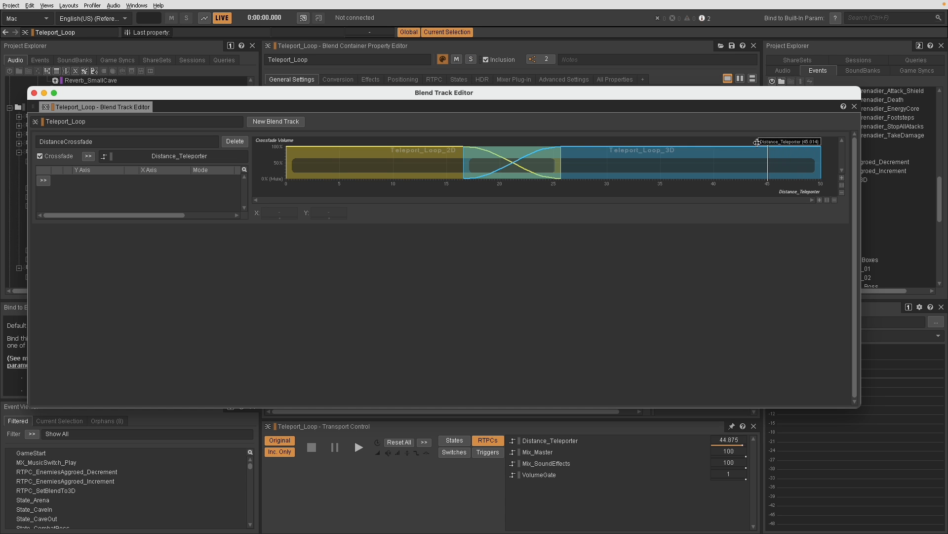
Drag the Distance_Teleporter marker from 45 to 0 to hear Teleport_Loop crossfade.
left_click_drag(768, 149, 392, 149)
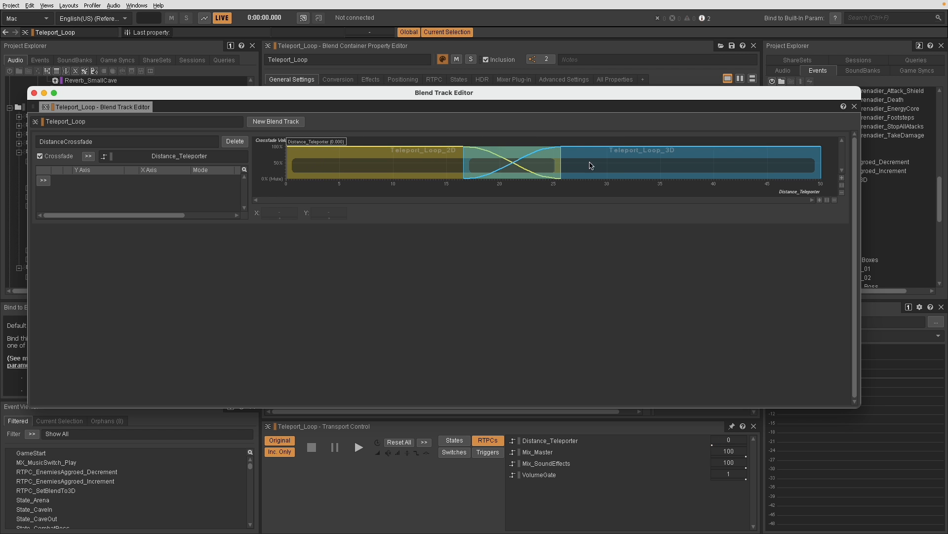
mouse_move(471, 137)
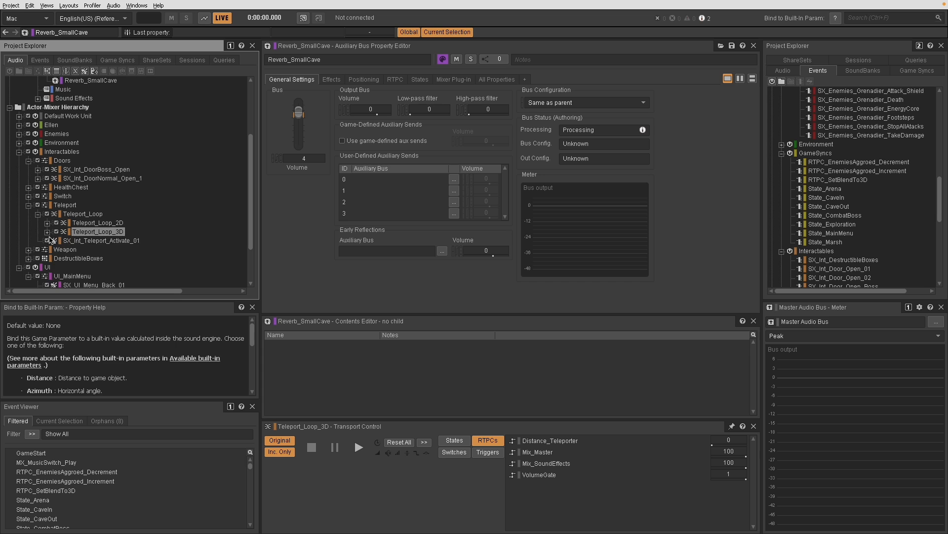
Expand Teleport_Loop_3D and view the Low layer's distance-driven RTPC curves.
left_click(49, 231)
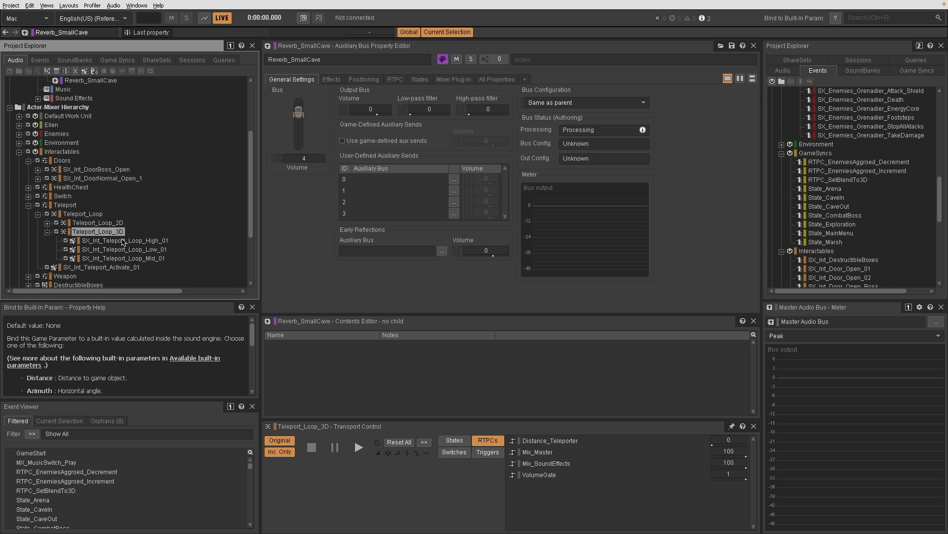
left_click(124, 248)
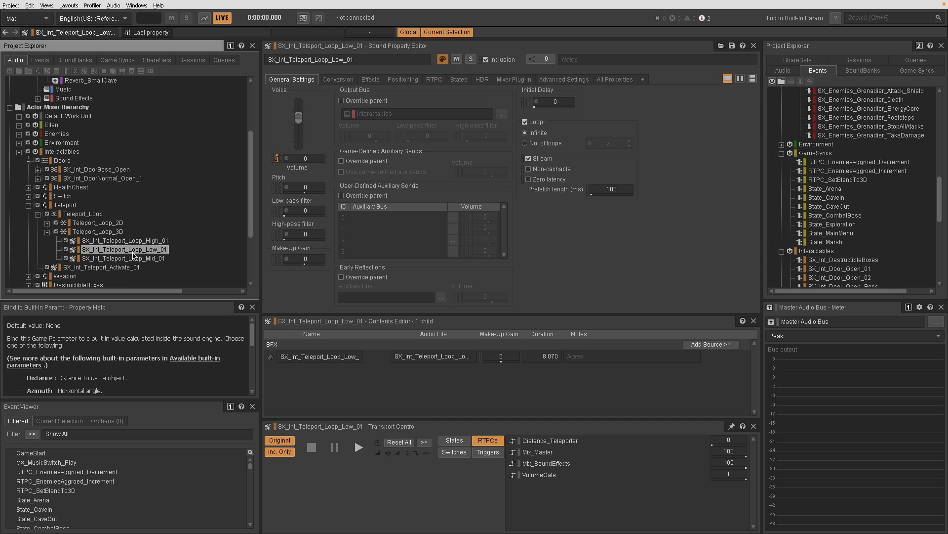
left_click(124, 258)
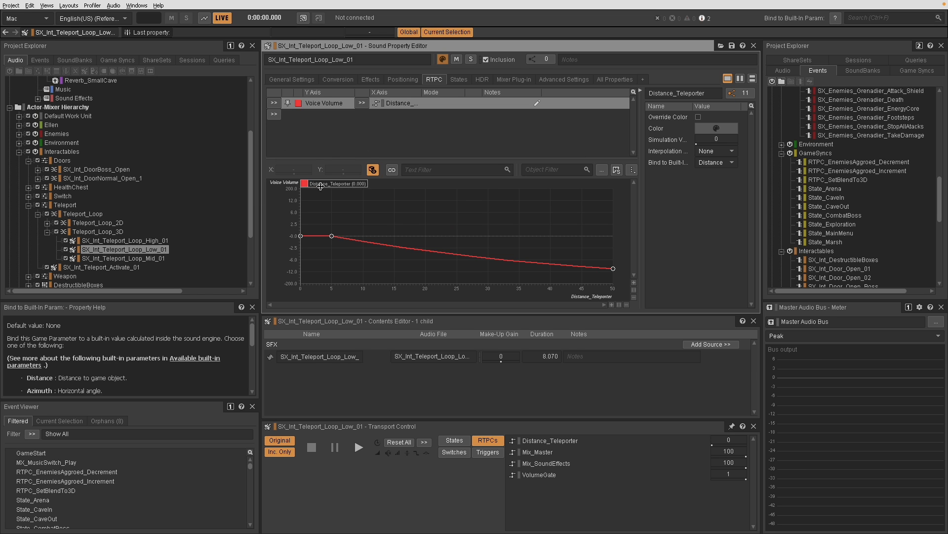
View the High and Mid teleport loop layers' pitch and volume RTPC curves.
left_click(125, 240)
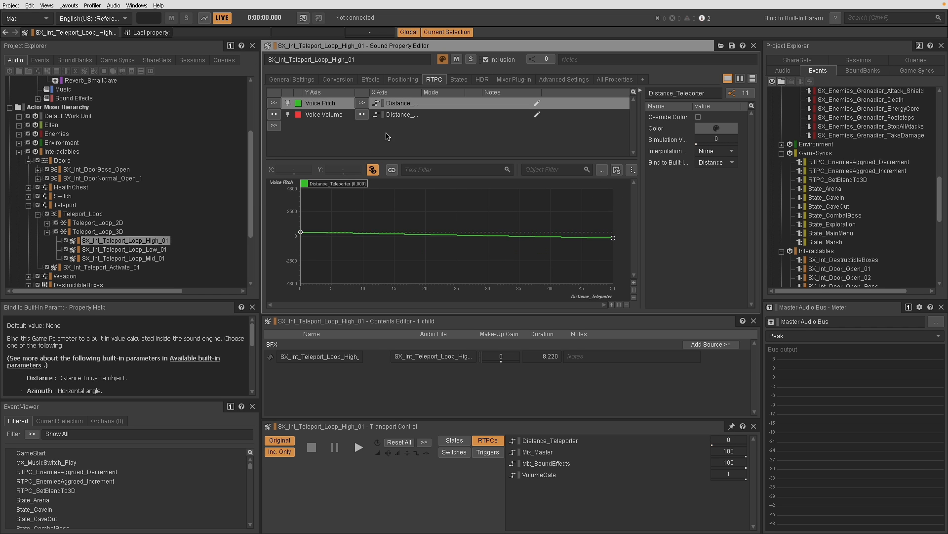
left_click(123, 258)
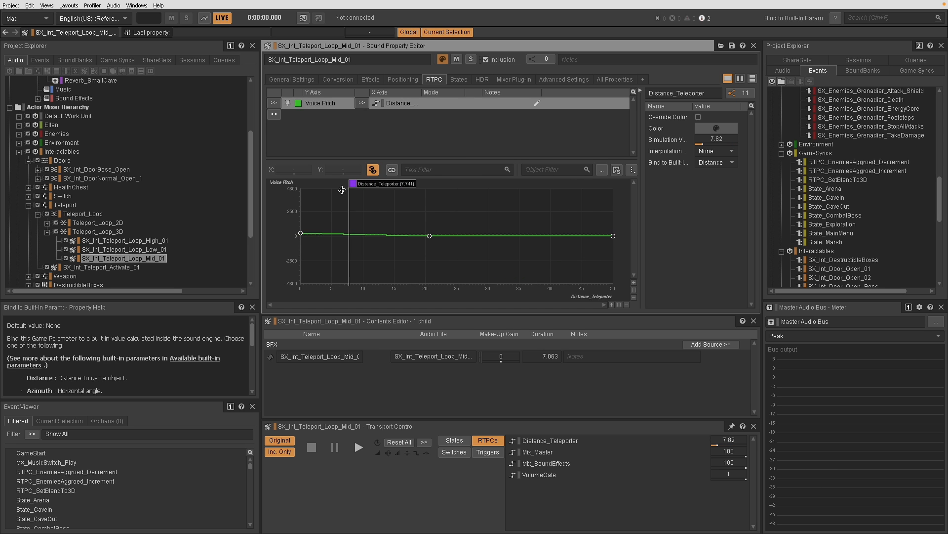
left_click(369, 79)
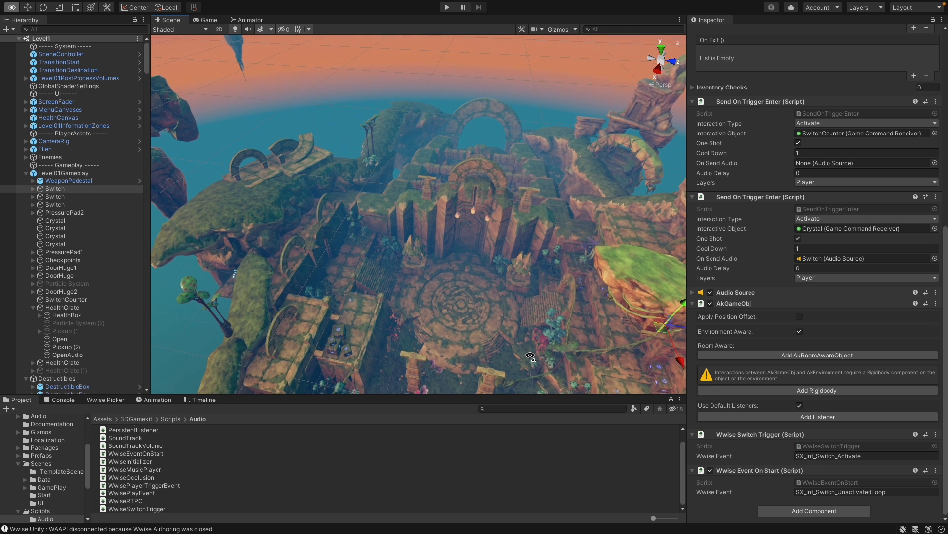
Orbit Unity's Level1 scene toward the floating island, reviewing the Switch object.
left_click_drag(531, 355, 567, 364)
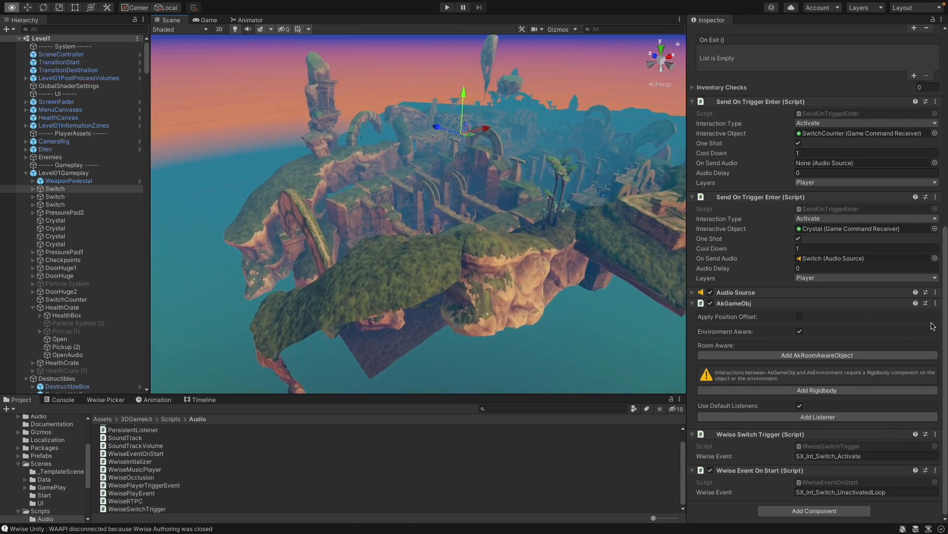
left_click(446, 6)
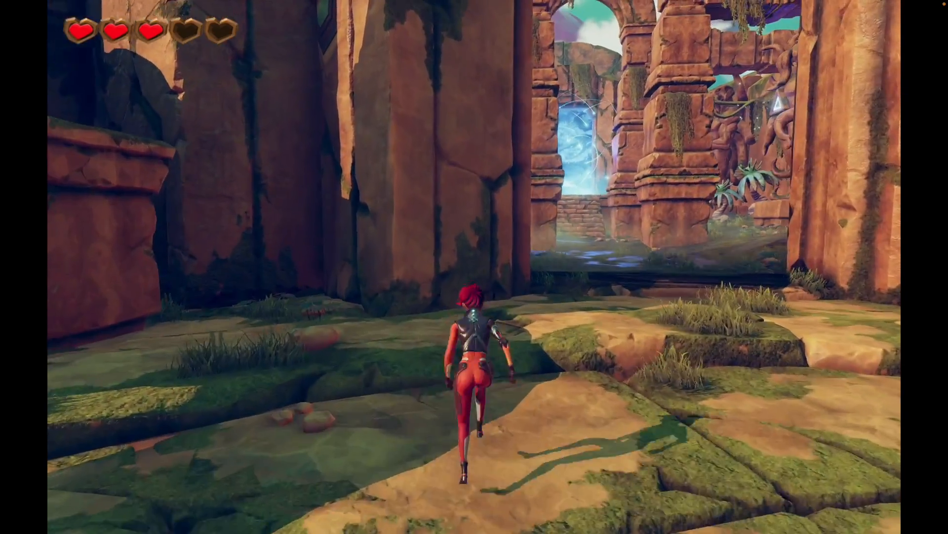
Run Ellen with W through the ruins toward the glowing portal archway.
key("w")
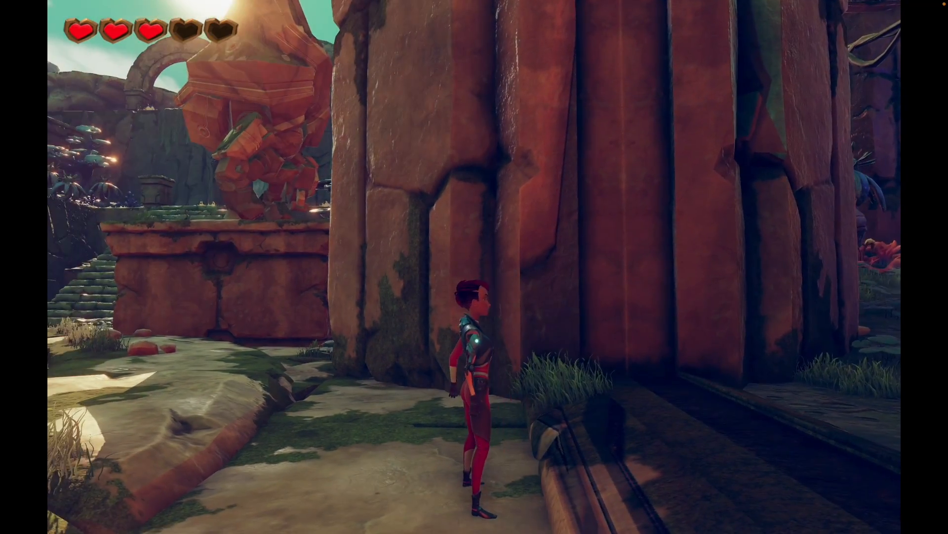
key("w")
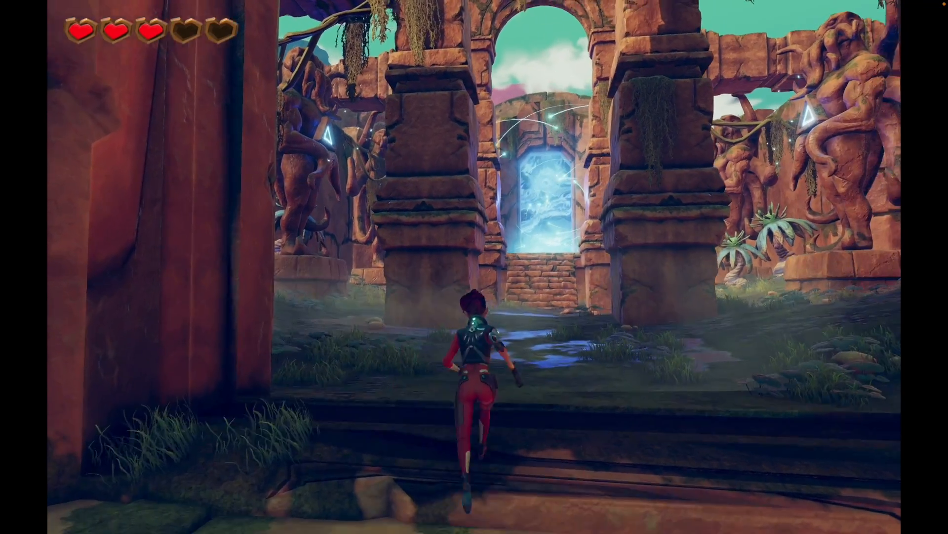